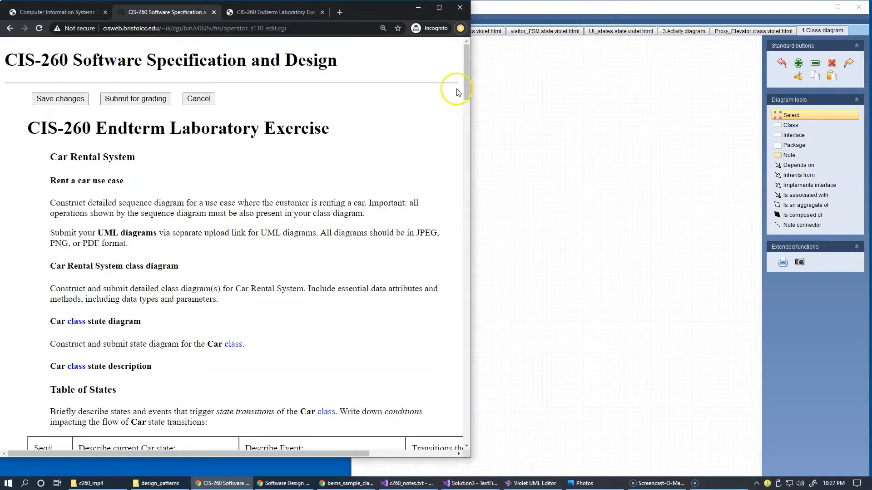
Scroll through the Endterm Laboratory Exercise edit form
scroll(down, 3)
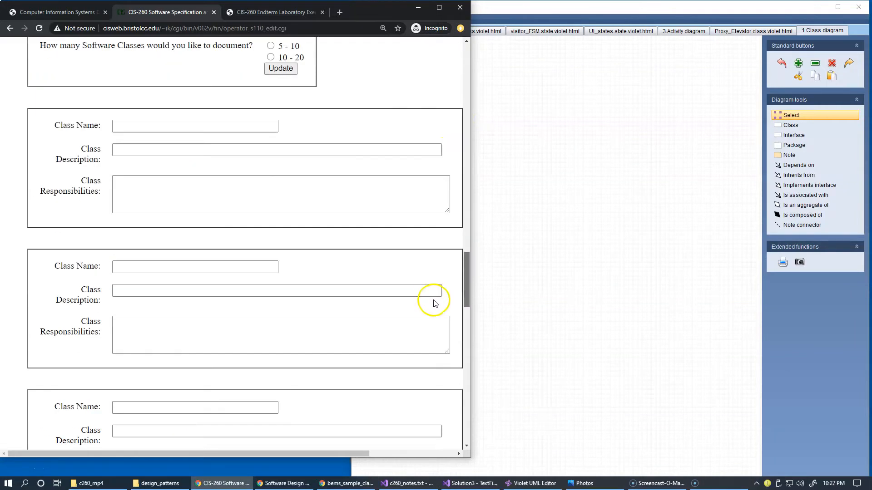
scroll(down, 3)
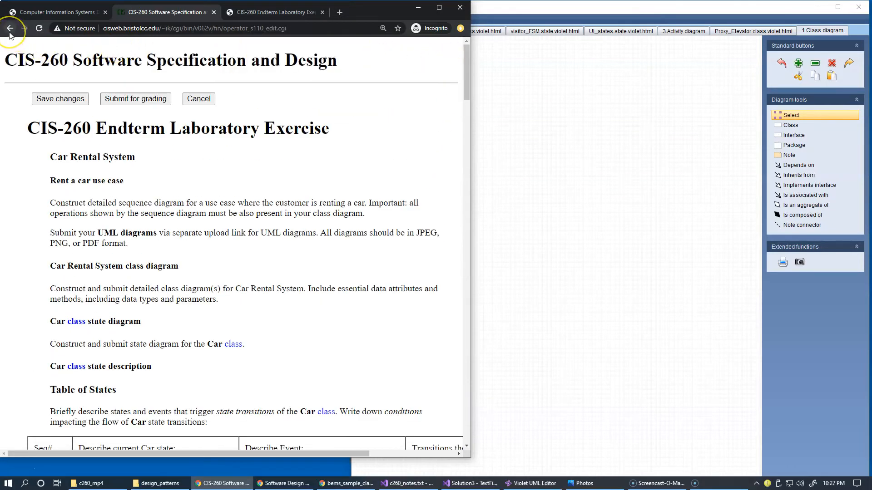
Go back to the Weekly Assignments page listing the Week 14 Endterm Exam
click(11, 27)
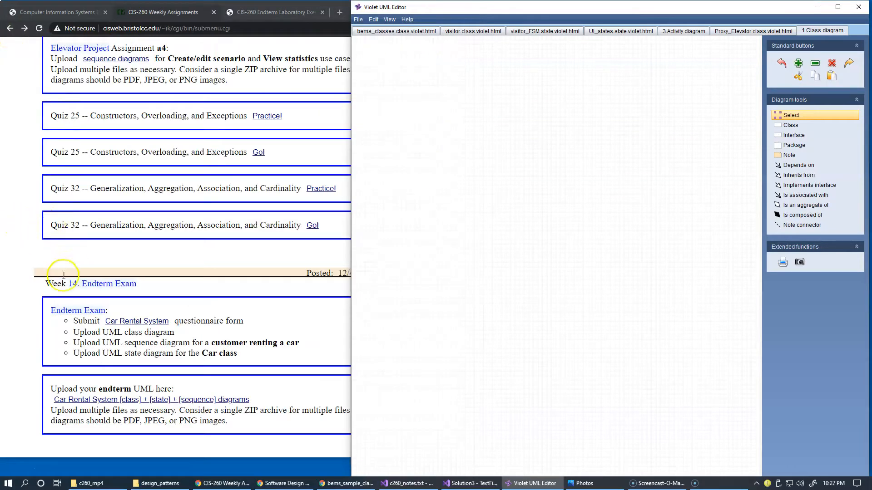
mouse_move(117, 332)
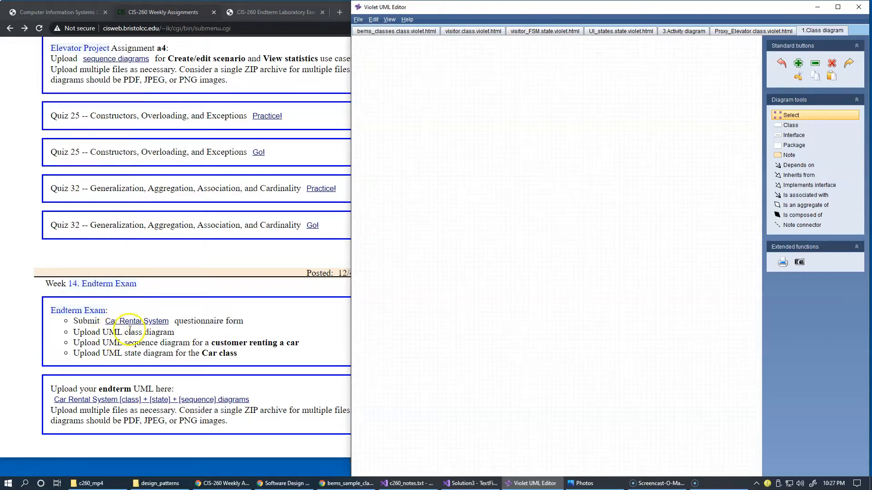
mouse_move(143, 333)
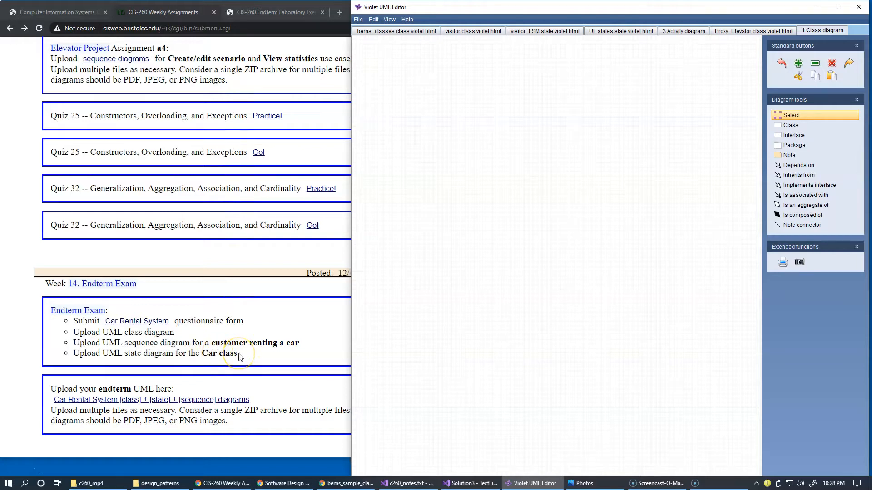
mouse_move(237, 351)
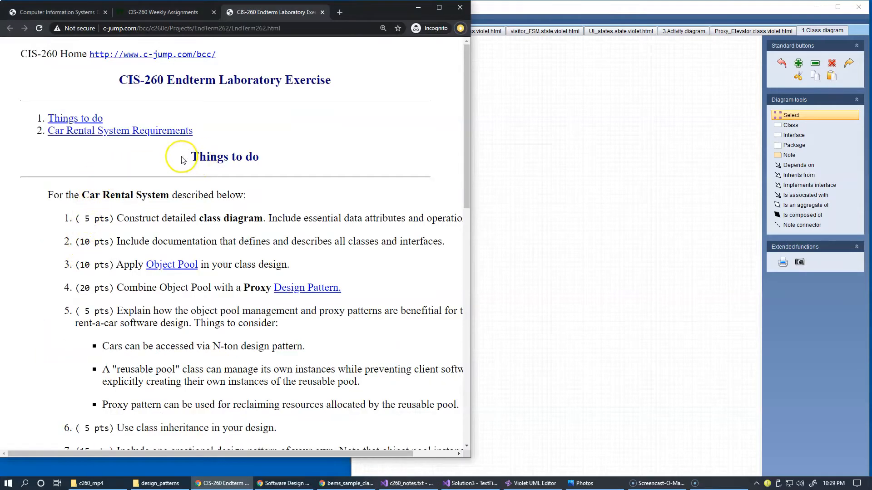
mouse_move(257, 170)
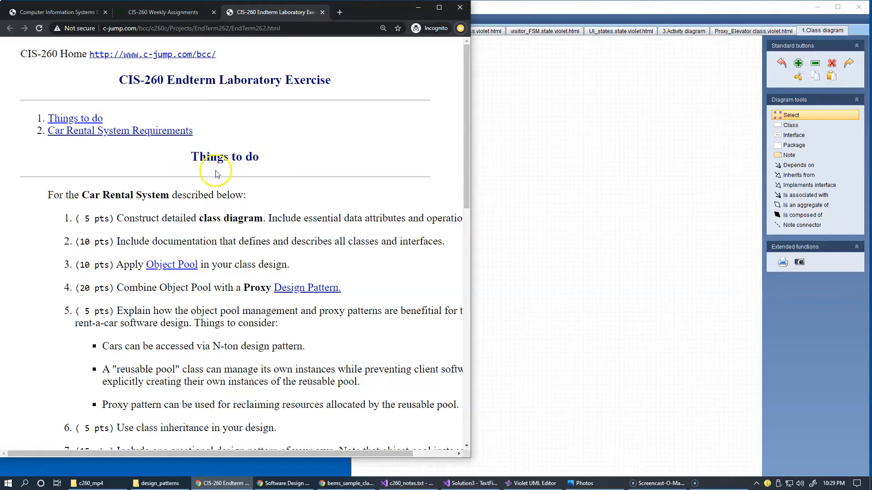
mouse_move(209, 169)
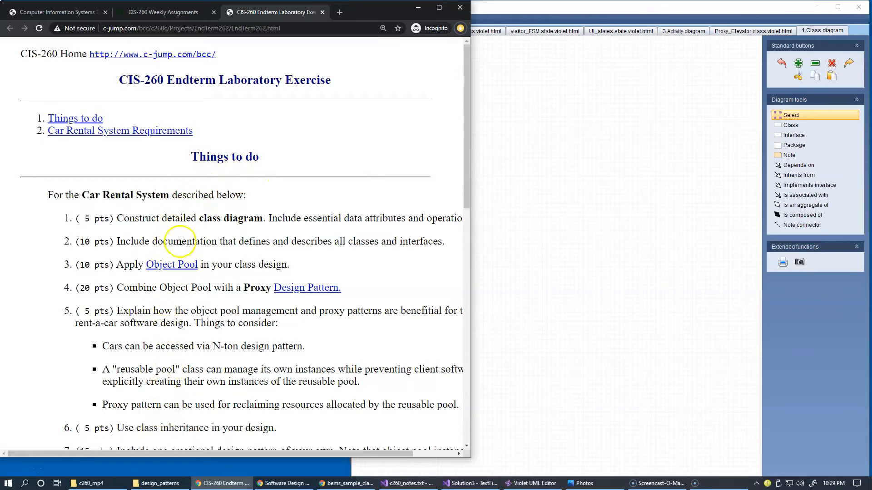
Scroll the Endterm Laboratory Exercise page to the Car Rental System Requirements list
scroll(down, 3)
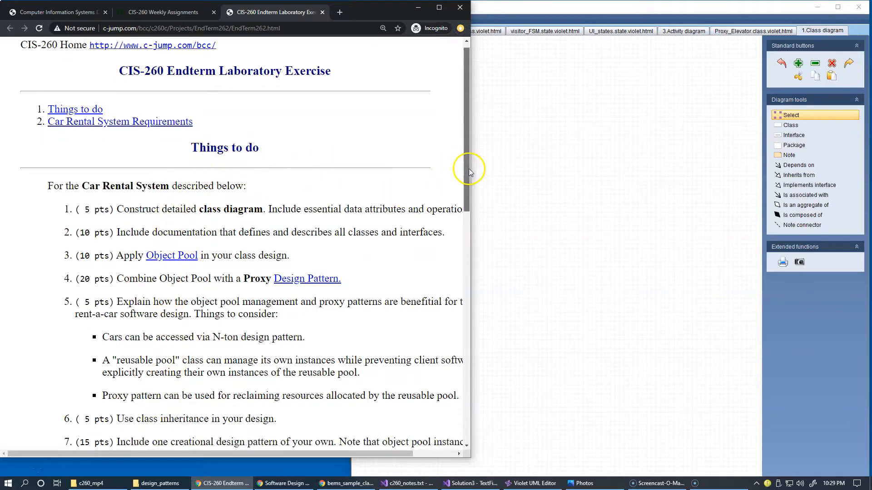
scroll(down, 3)
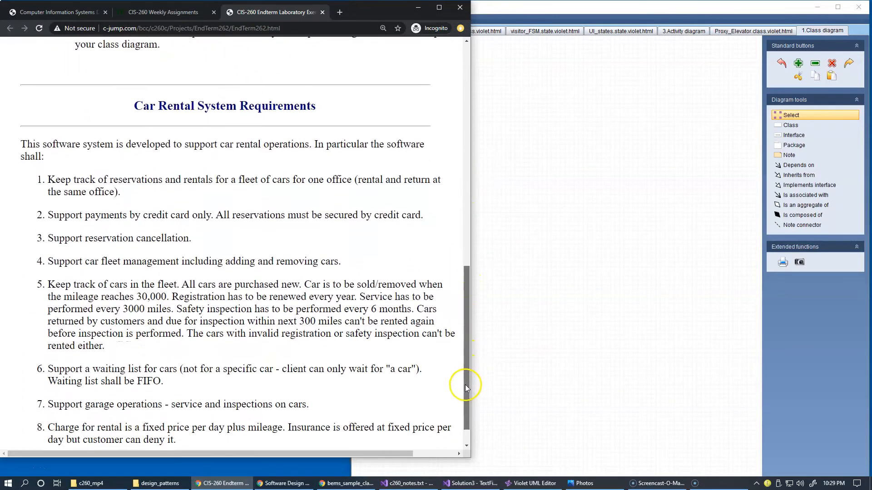
scroll(up, 3)
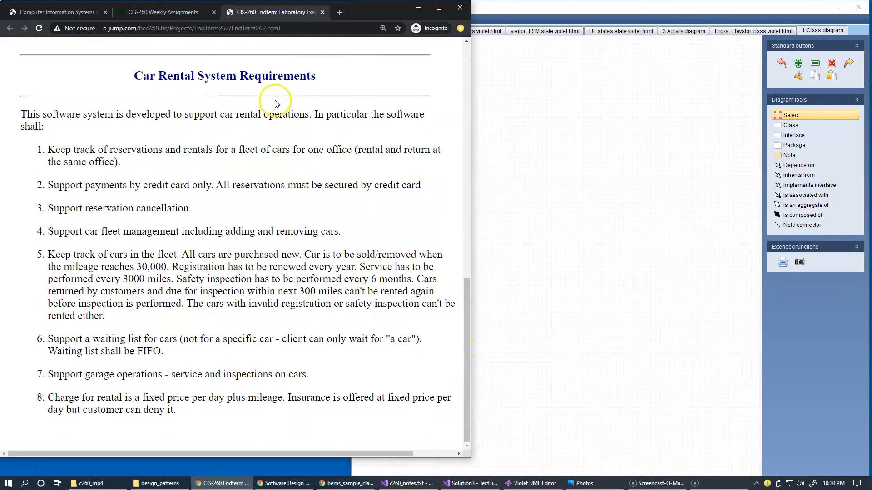
mouse_move(279, 110)
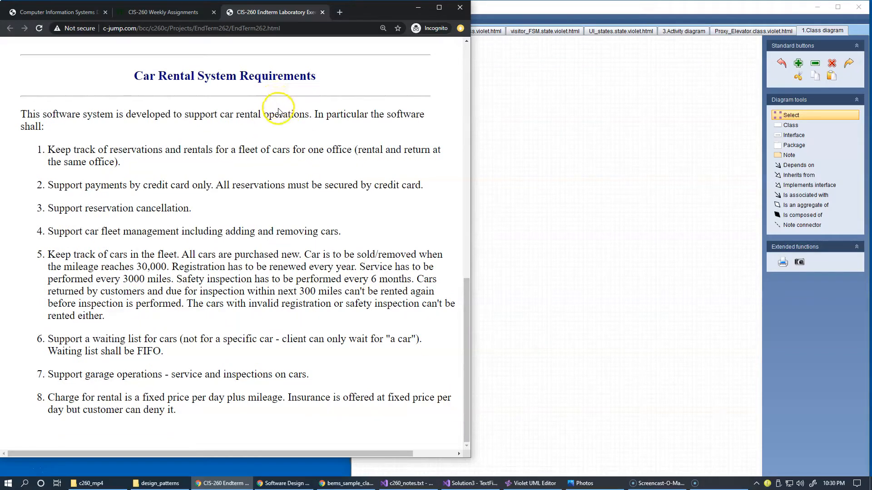
mouse_move(276, 162)
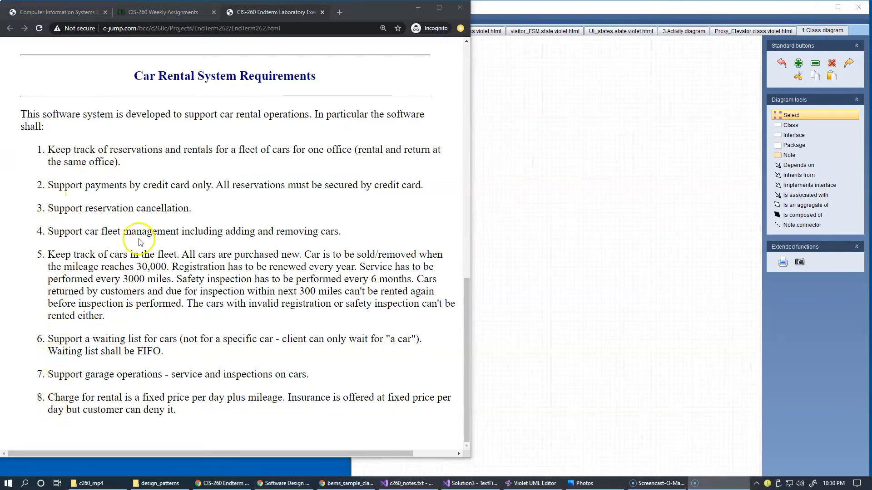
mouse_move(170, 247)
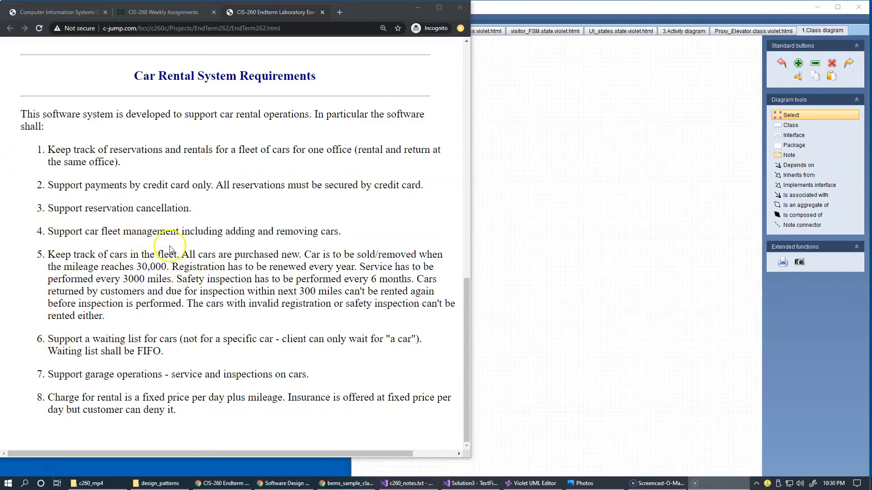
mouse_move(172, 191)
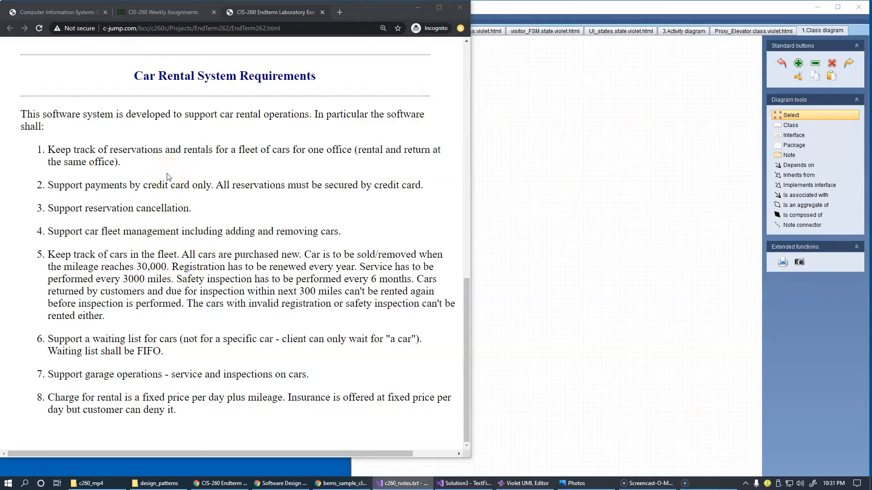
mouse_move(375, 222)
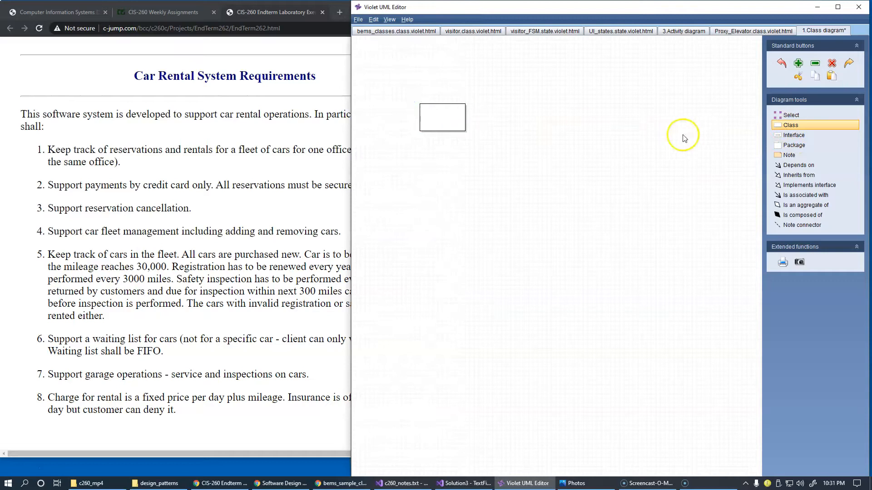
mouse_move(780, 115)
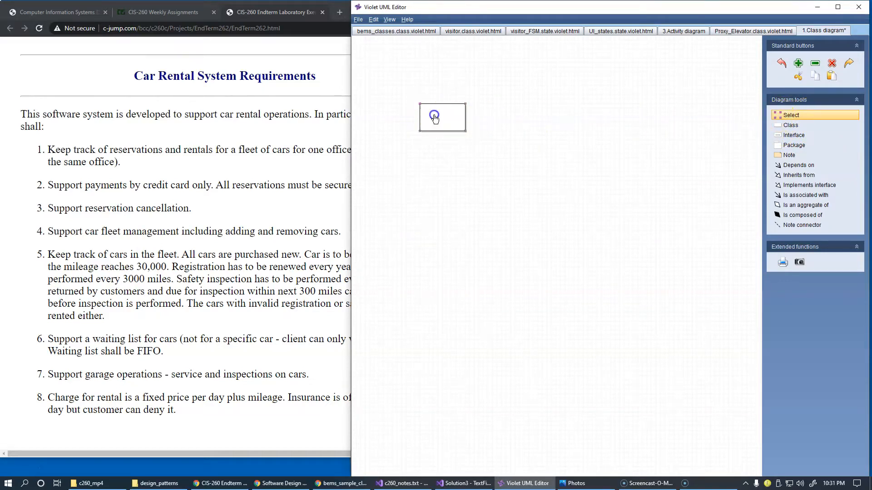
Name the two placed class boxes 'Reservations' and 'Rental'
double_click(435, 118)
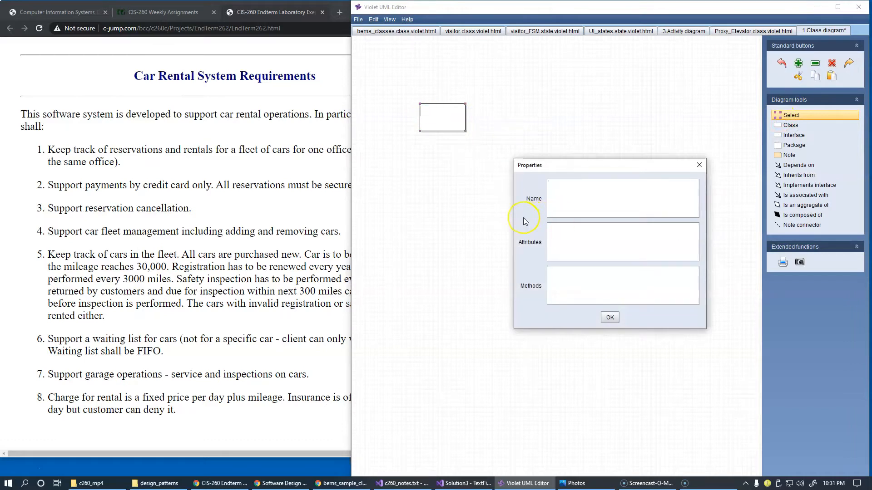
text(Reserva)
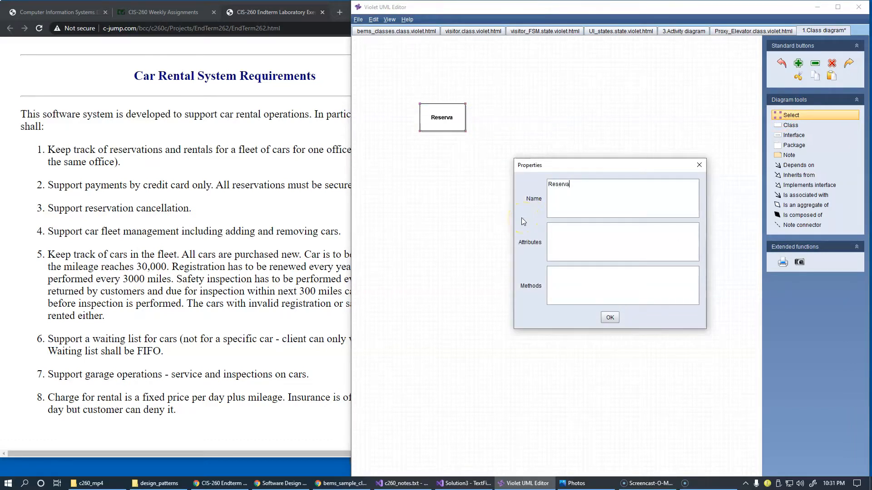
text(tions)
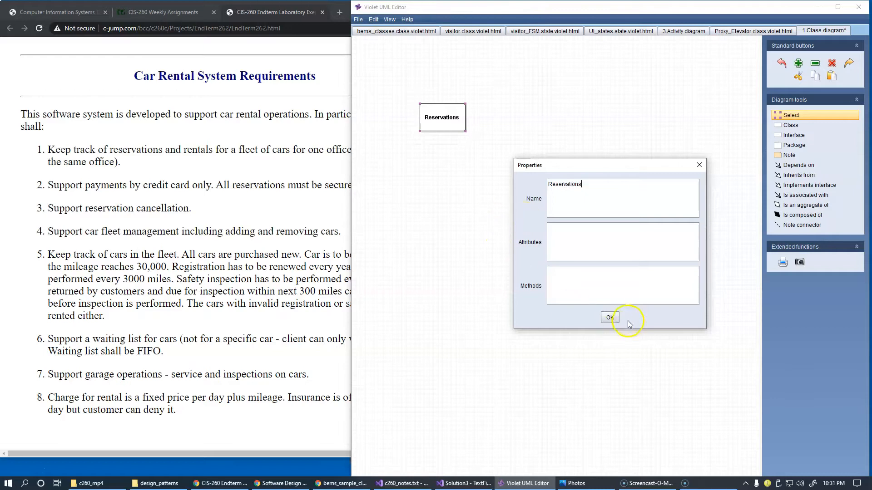
click(610, 317)
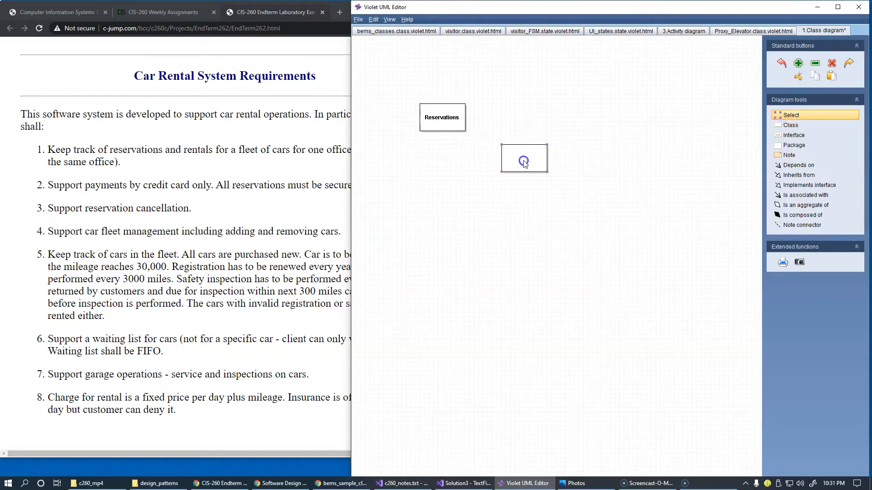
double_click(524, 160)
text(Rental)
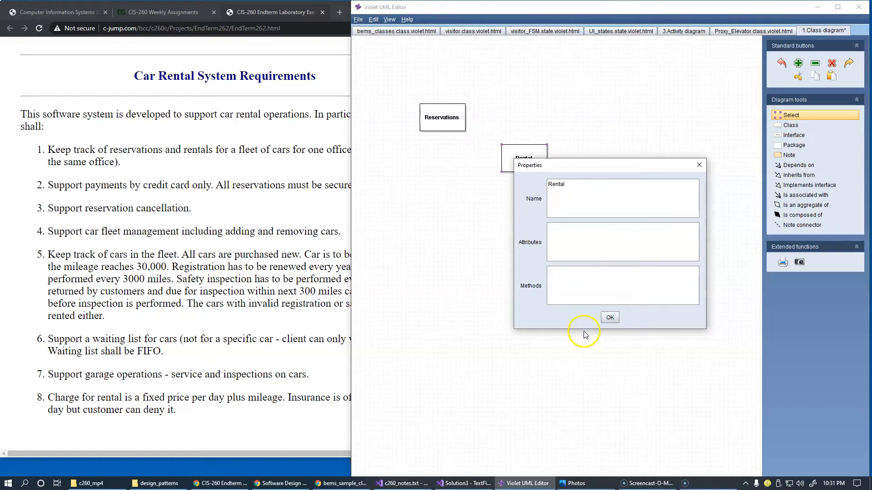
click(610, 317)
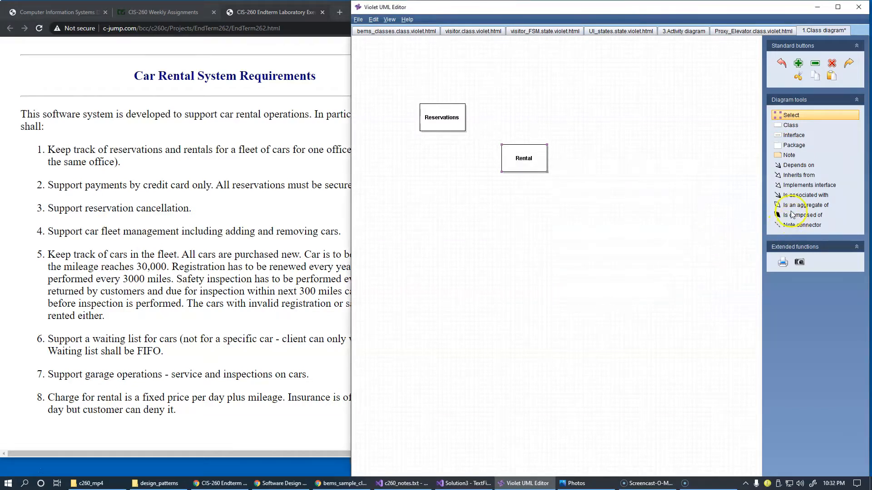
Draw an association arrow from Reservations to Rental and align Rental level with Reservations
drag(441, 128, 517, 167)
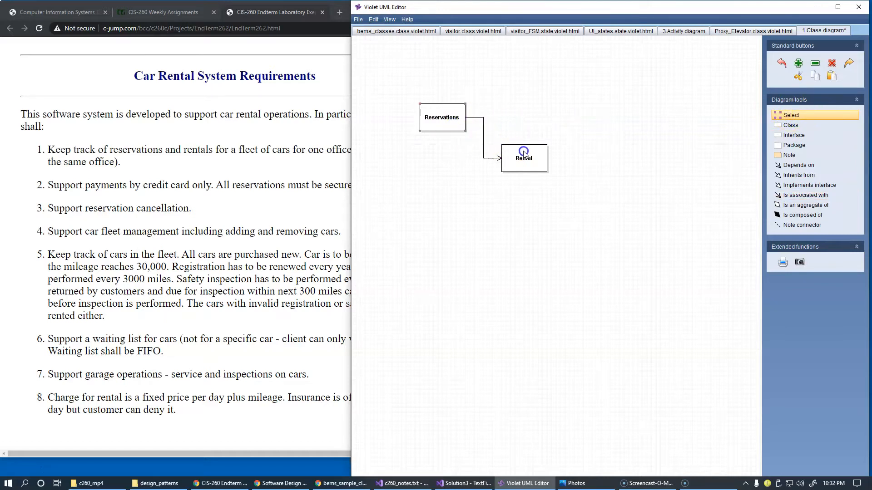
click(443, 121)
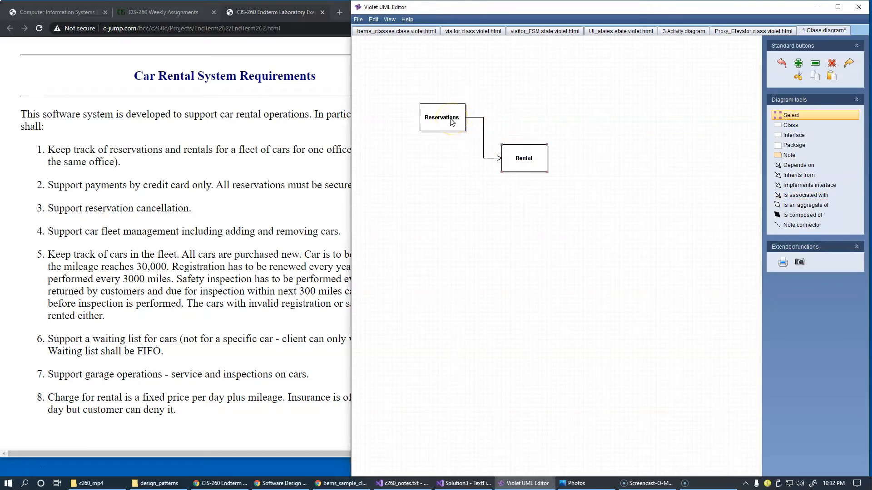
drag(442, 117, 424, 86)
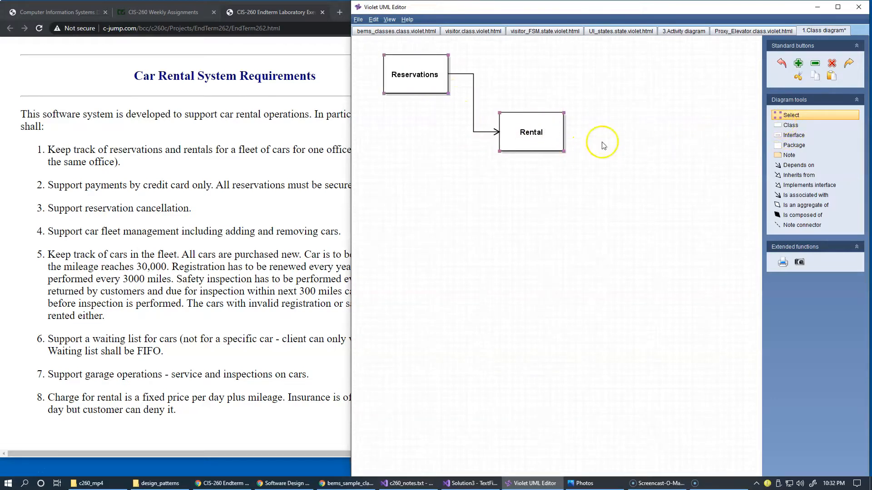
drag(530, 132, 537, 81)
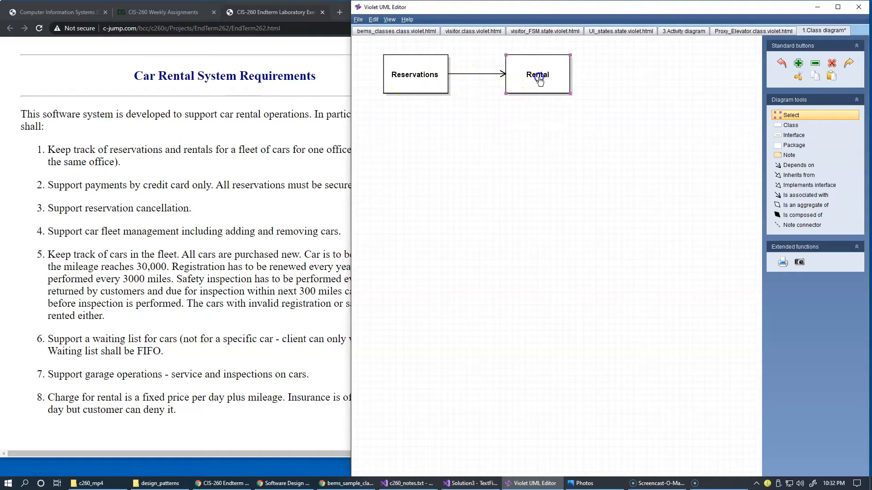
mouse_move(547, 83)
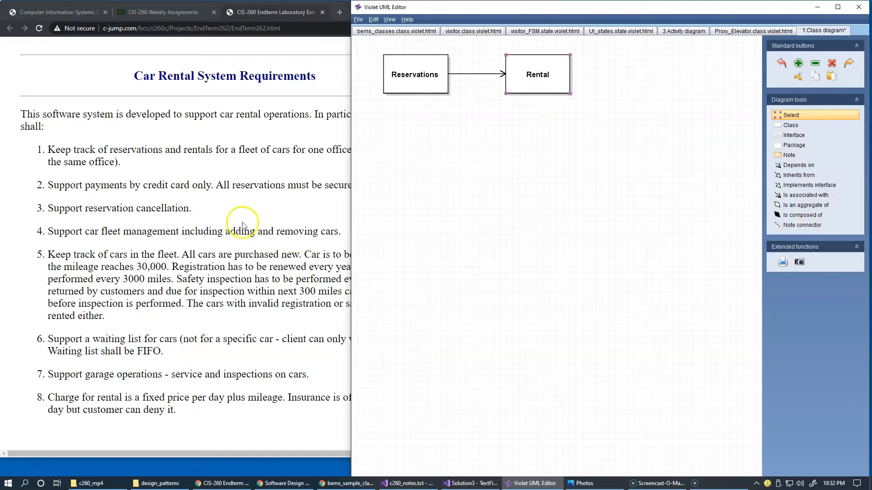
mouse_move(128, 190)
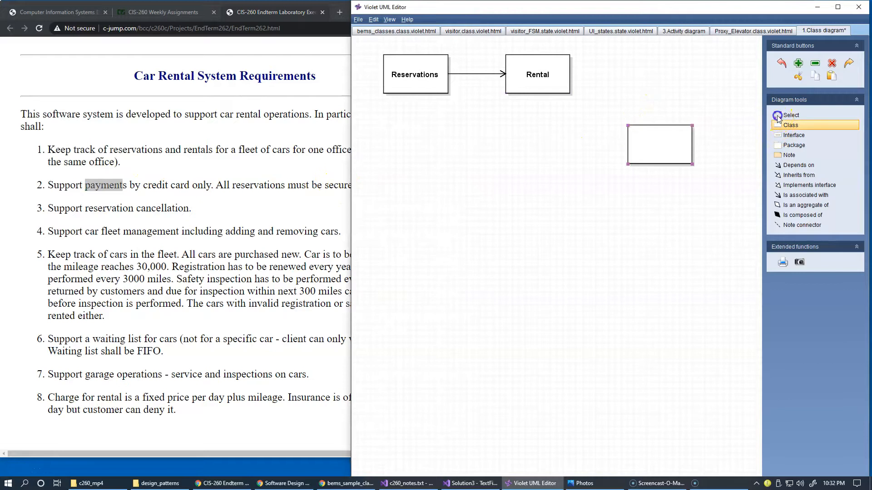
Name the new class 'payment' and move it level with Rental
double_click(660, 144)
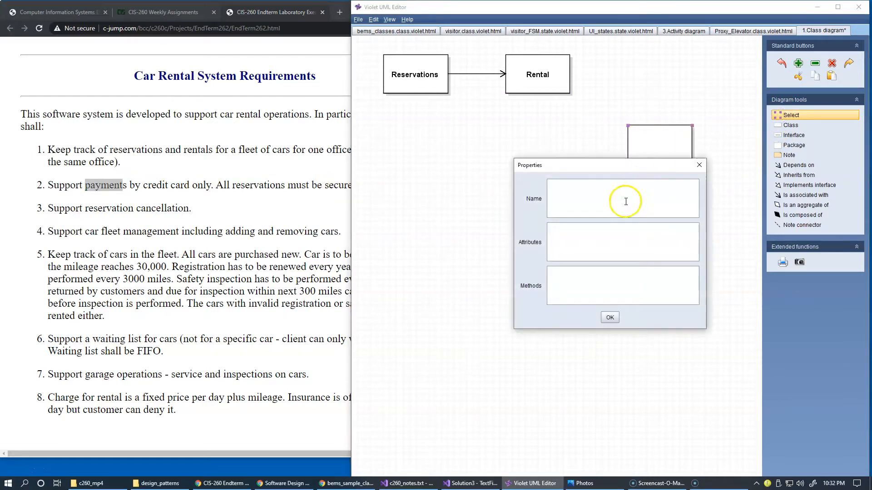
text(payment)
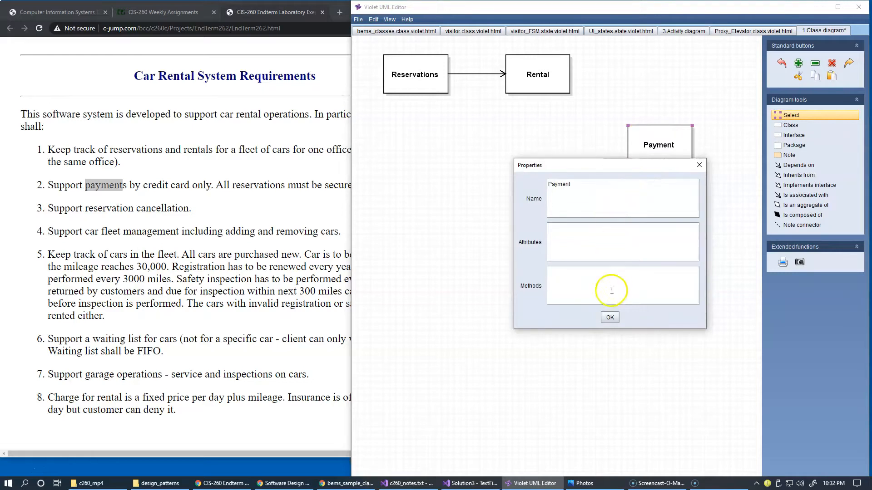
click(610, 318)
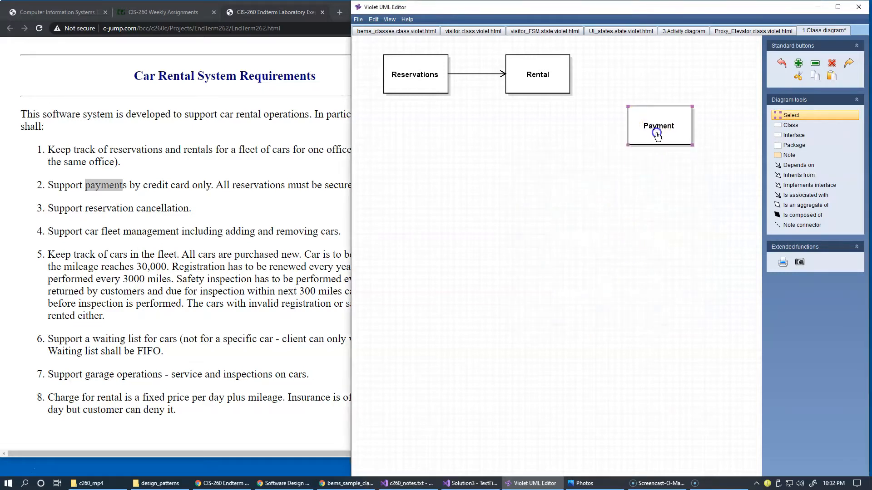
drag(659, 125, 659, 81)
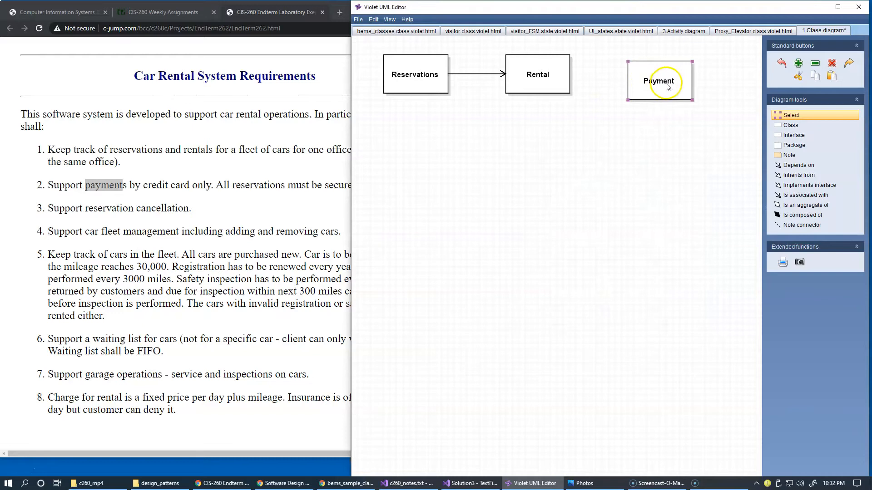
click(805, 195)
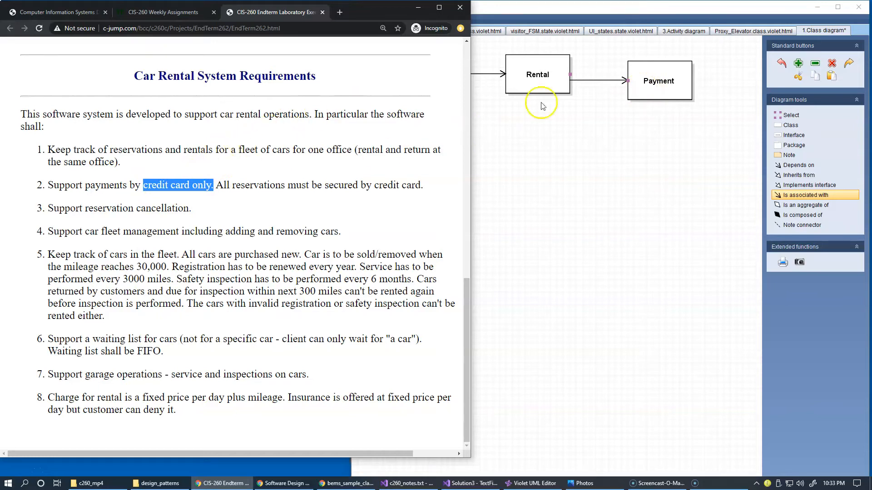
mouse_move(668, 86)
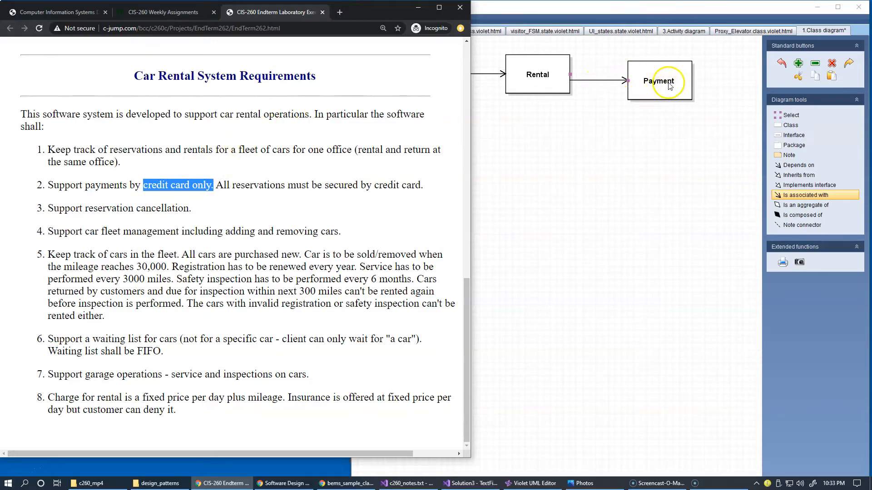
mouse_move(273, 201)
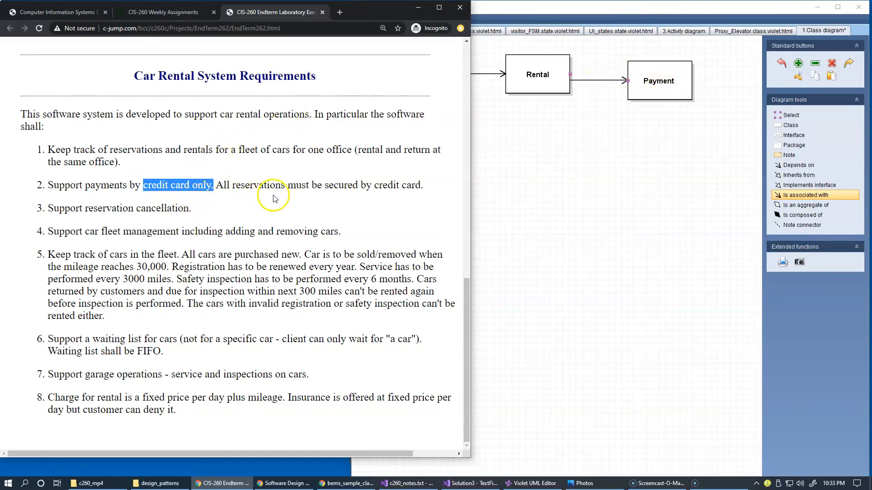
mouse_move(269, 185)
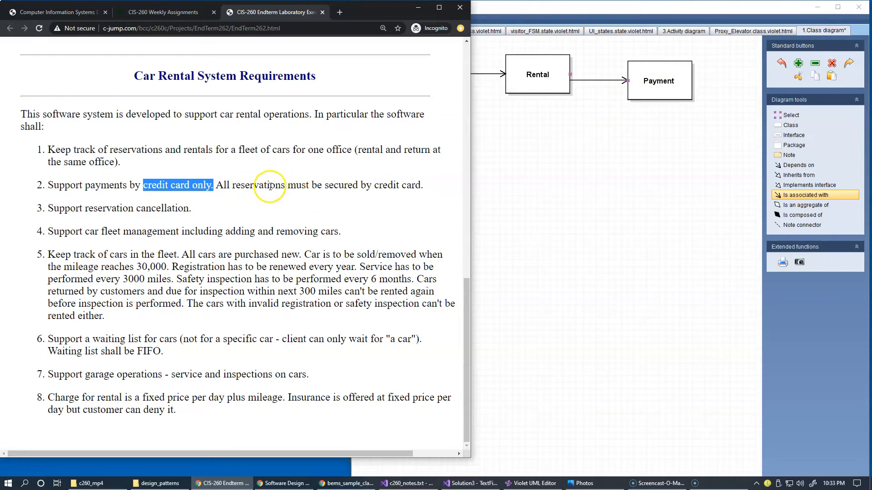
mouse_move(366, 185)
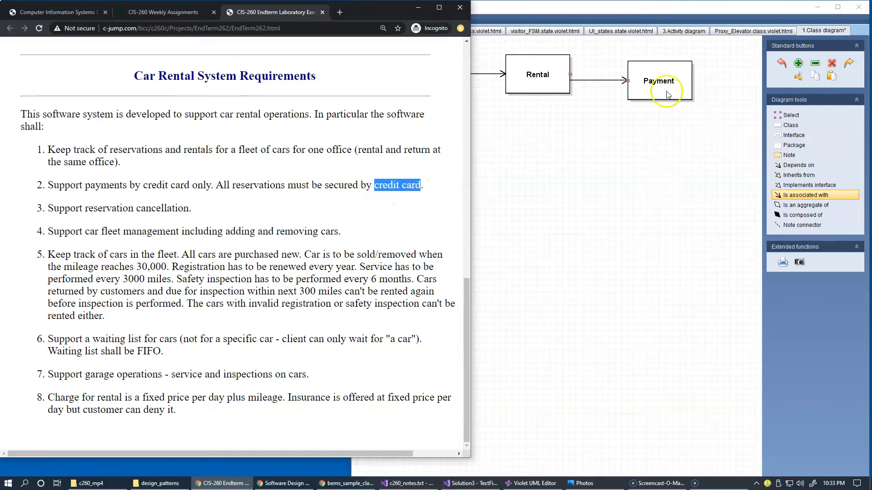
Add a private 'credit card' attribute to the Payment class
double_click(659, 81)
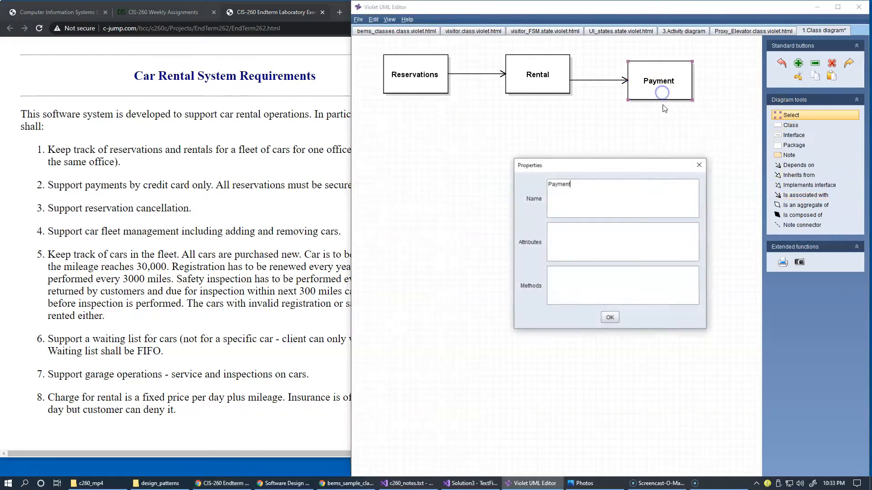
click(622, 242)
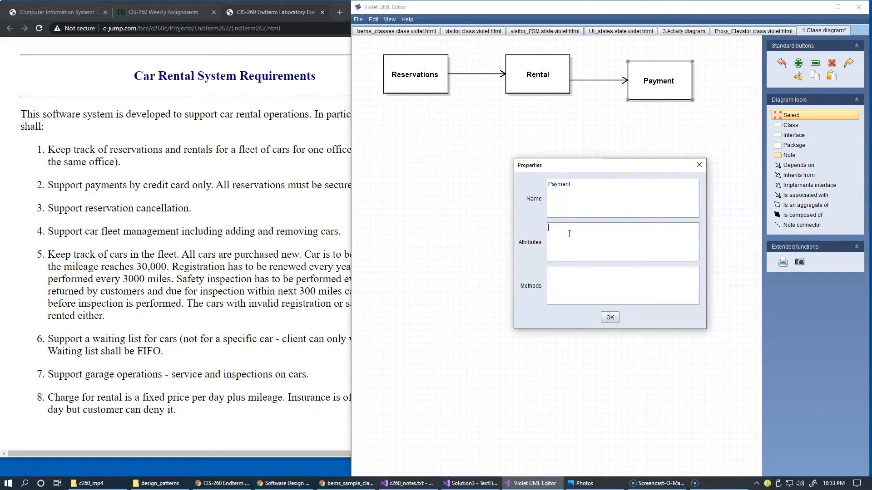
text(= credit card)
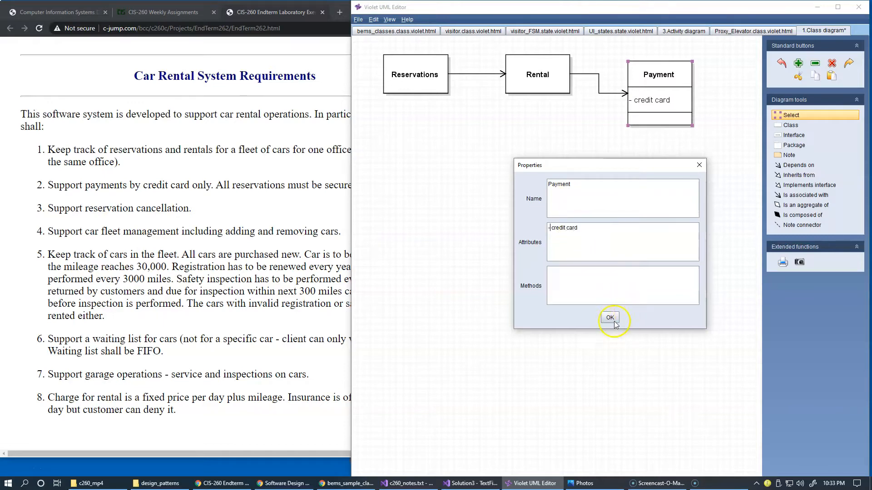
click(609, 318)
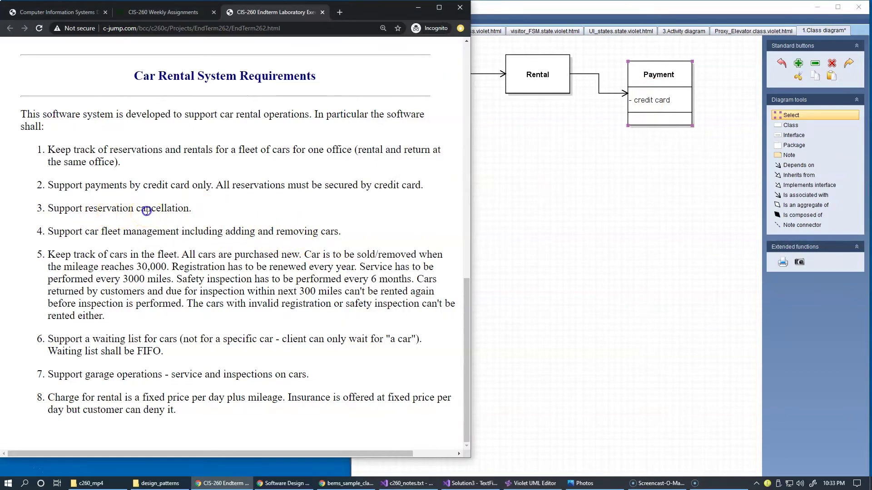
Add a public 'cancel' method to the Rental class
double_click(162, 208)
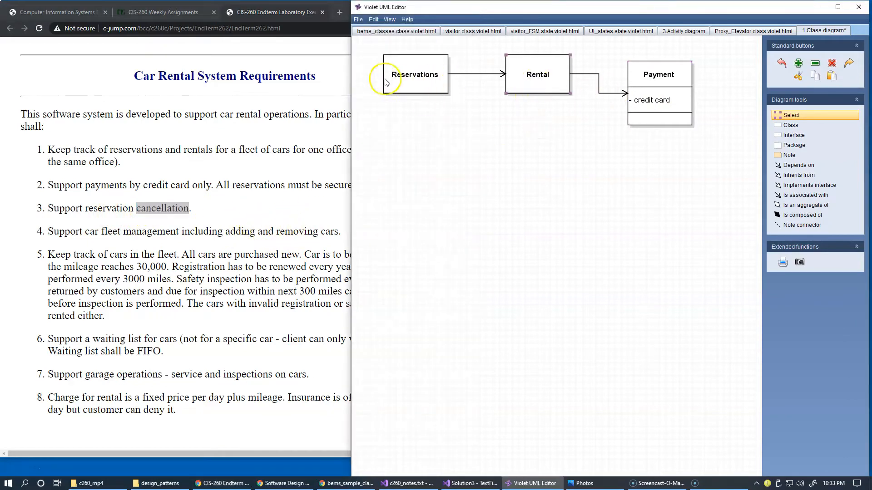
click(537, 84)
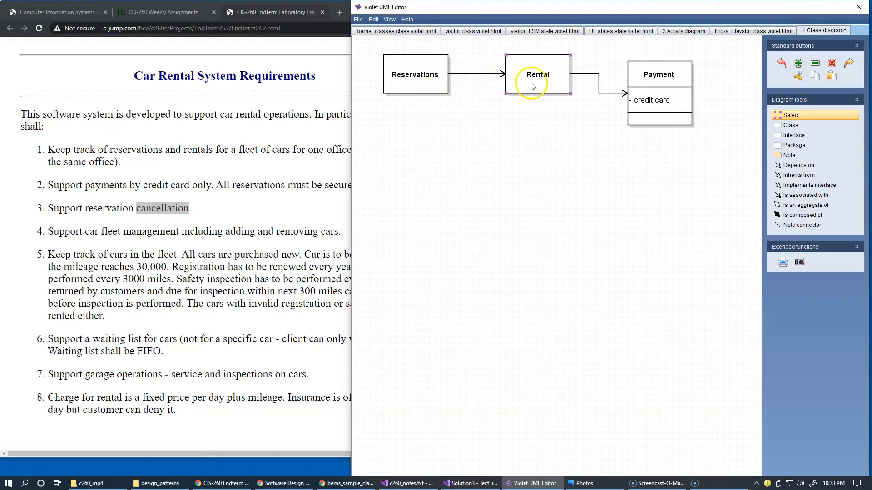
double_click(534, 83)
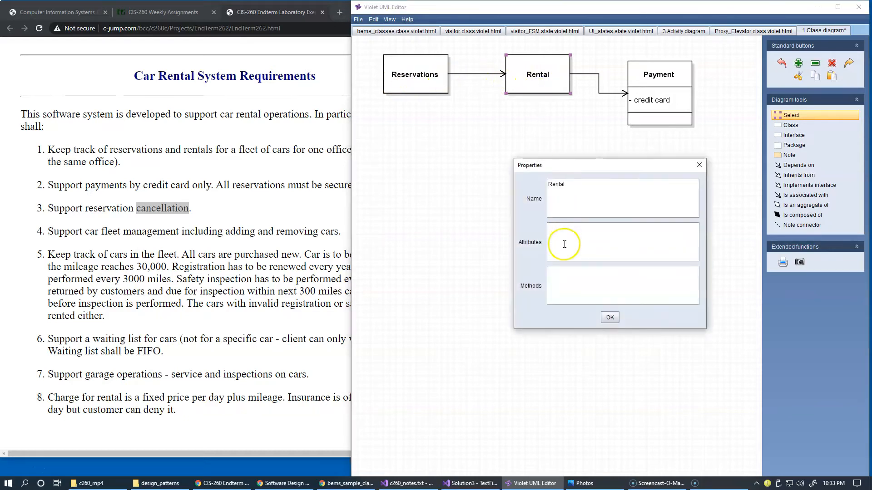
text(+)
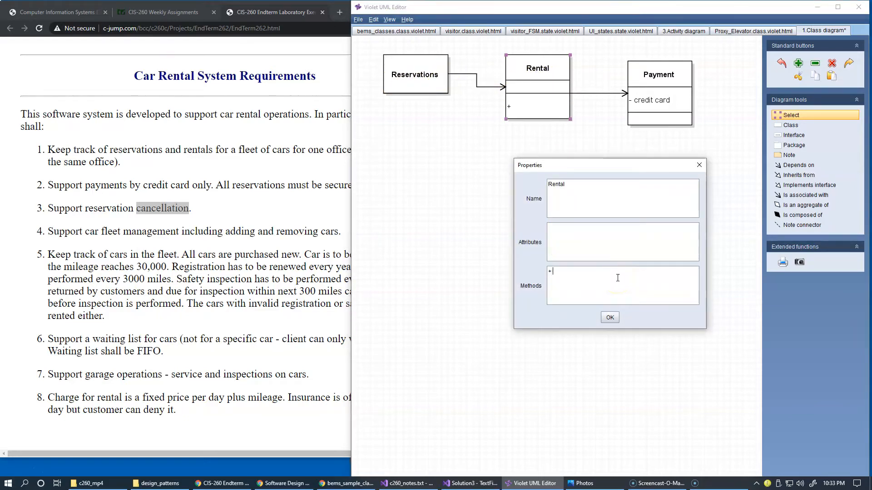
text(cancellat)
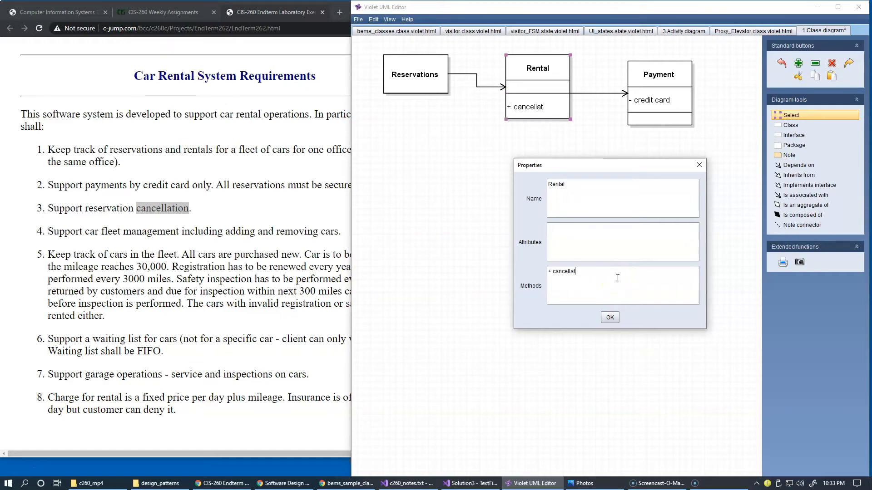
key(BackSpace)
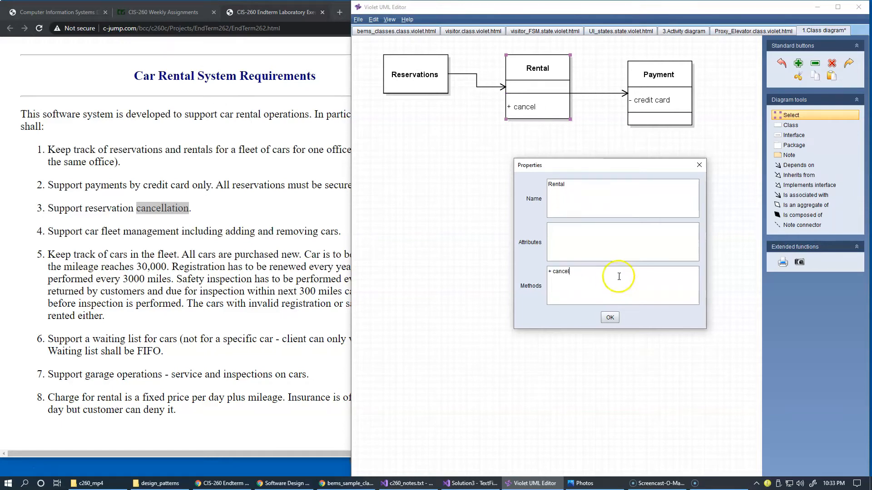
click(609, 318)
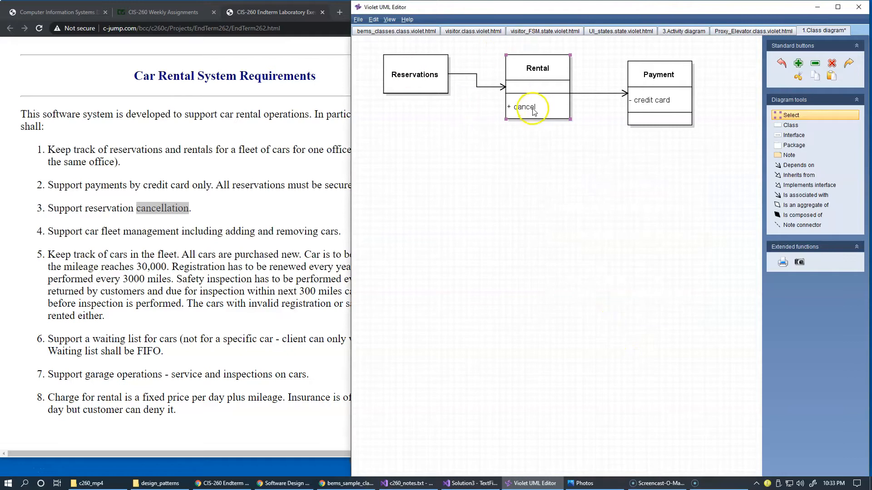
mouse_move(204, 212)
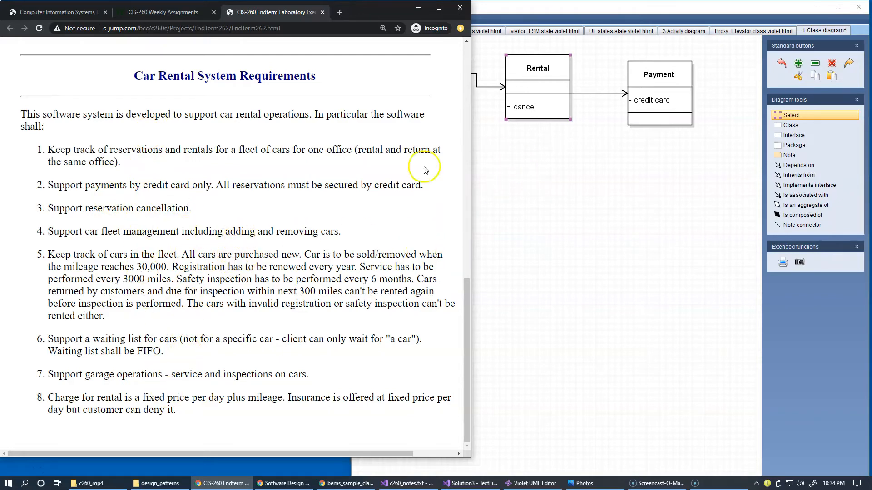
mouse_move(518, 153)
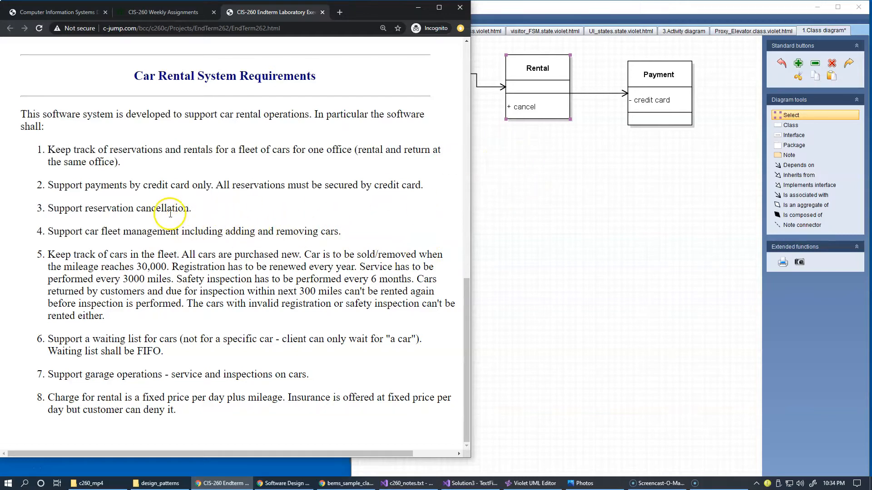
mouse_move(489, 141)
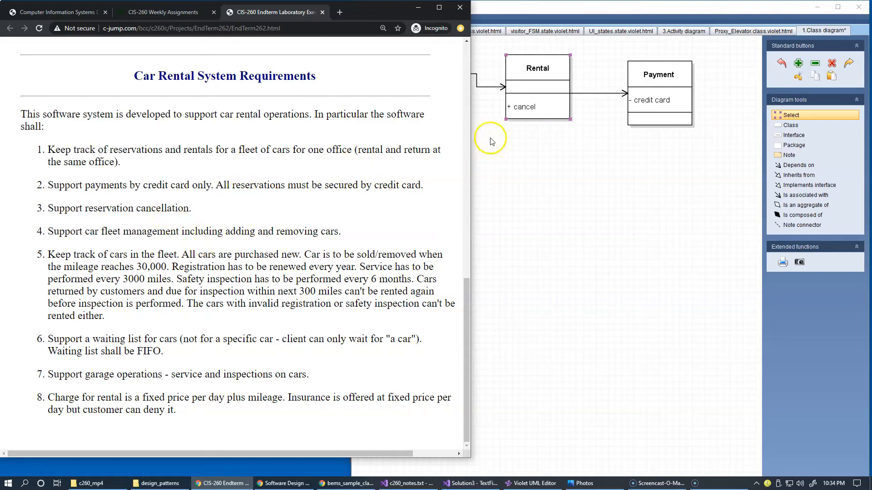
mouse_move(551, 130)
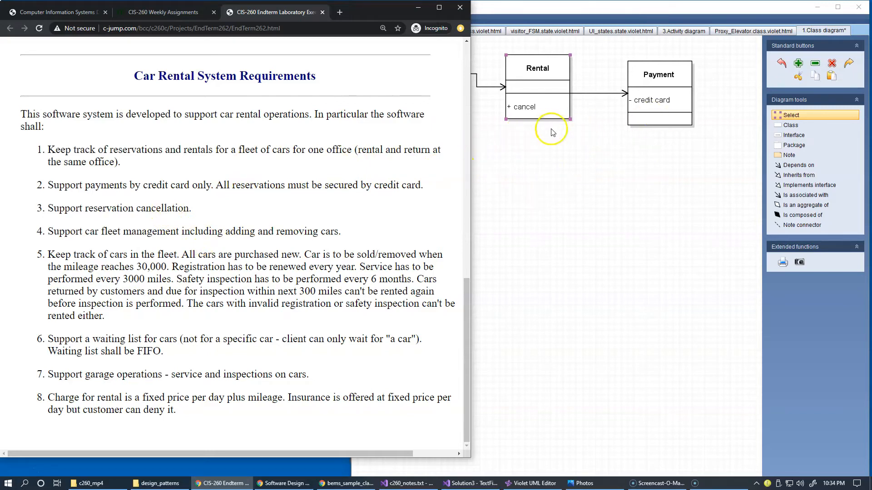
mouse_move(729, 108)
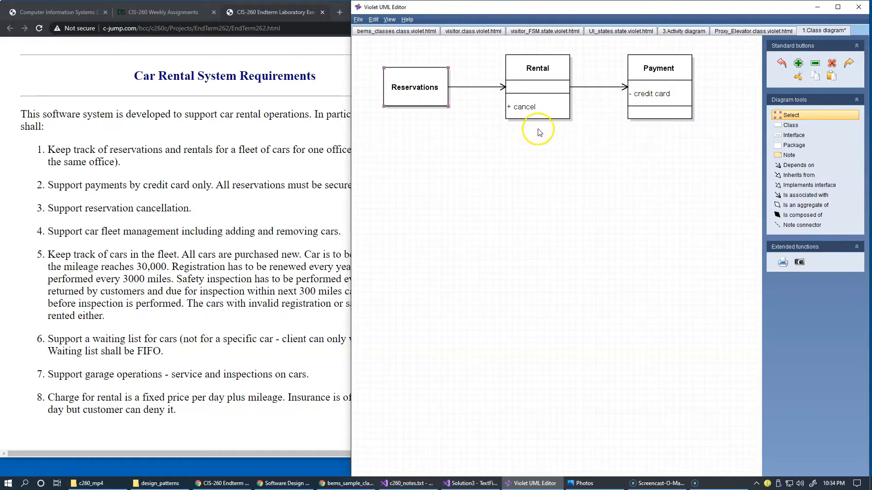
mouse_move(652, 114)
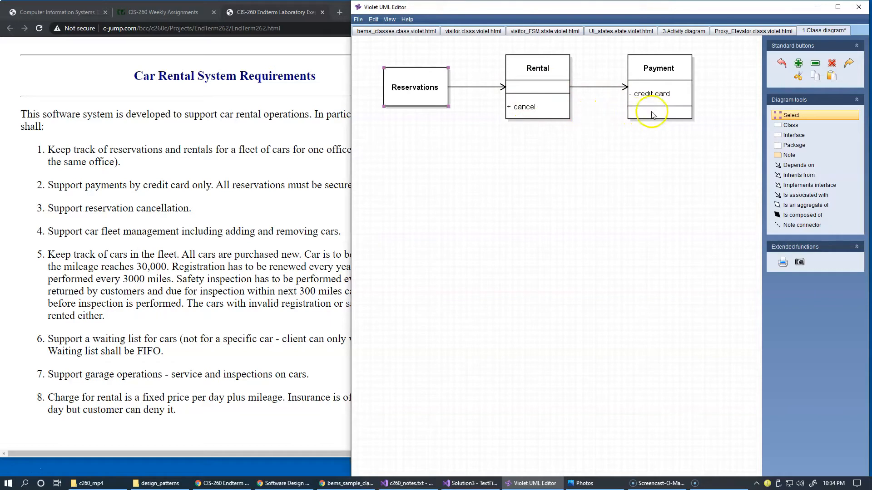
mouse_move(633, 106)
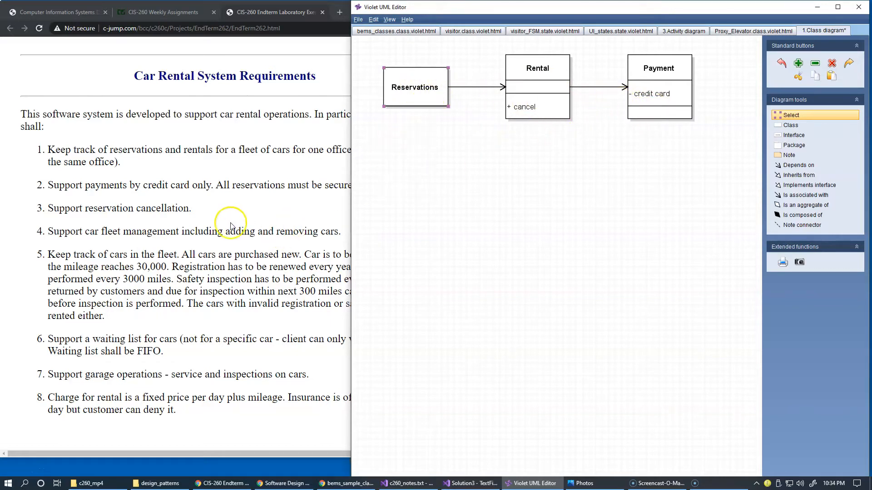
mouse_move(236, 246)
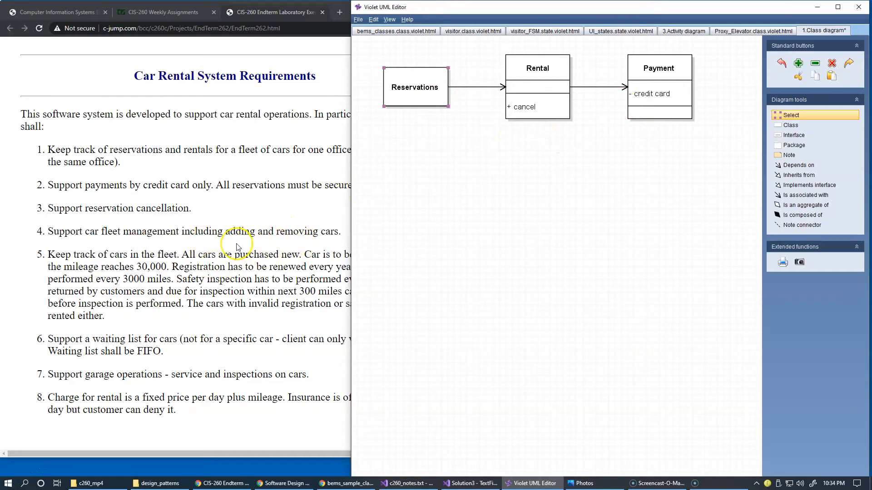
mouse_move(222, 248)
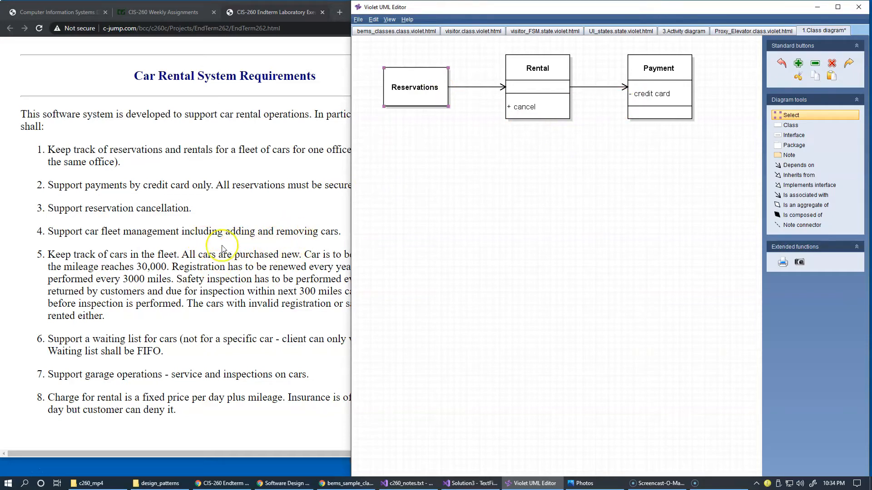
mouse_move(117, 249)
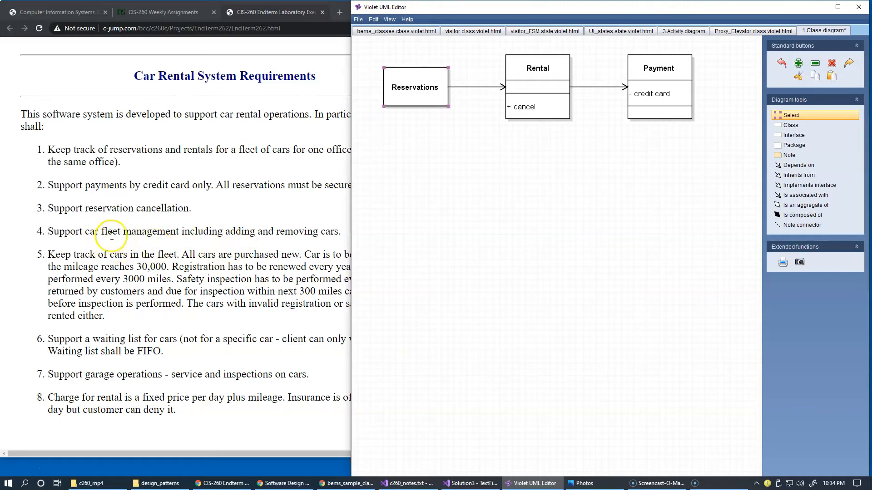
mouse_move(125, 243)
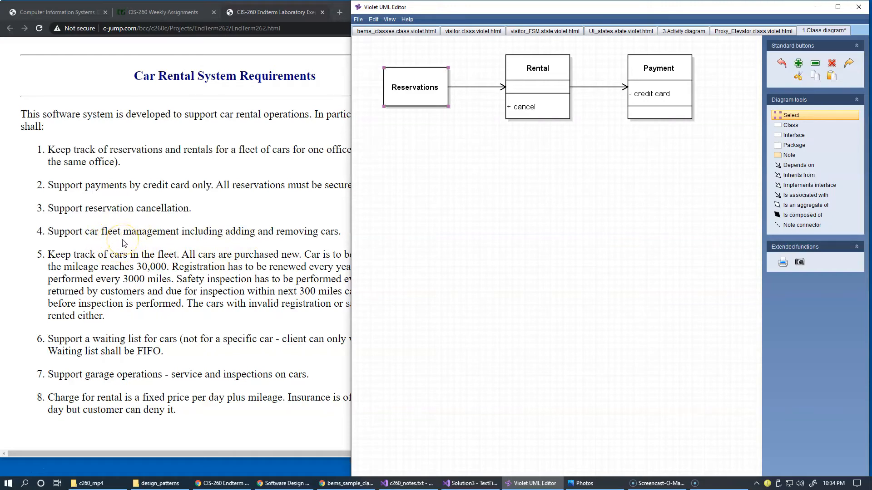
mouse_move(237, 242)
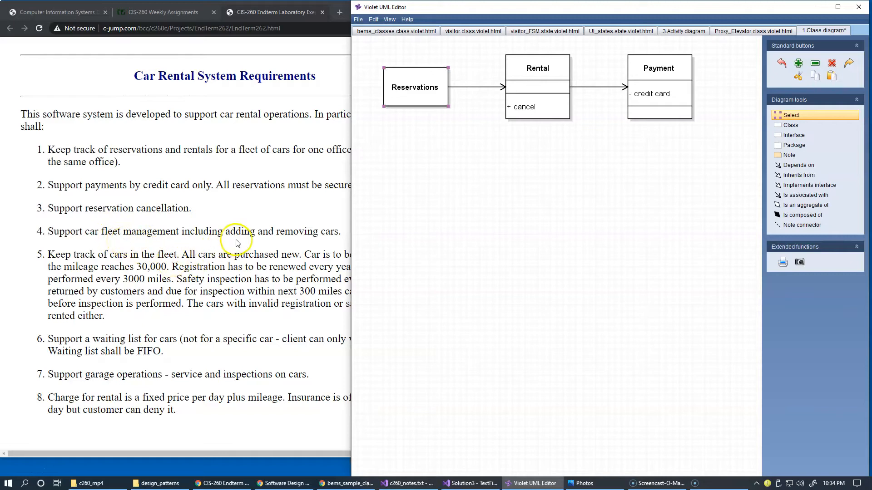
mouse_move(156, 251)
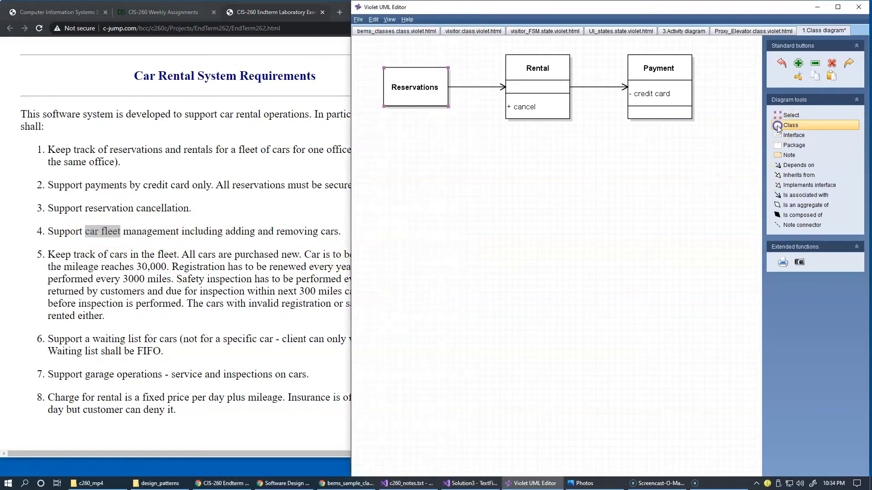
Place a class below Reservations and name it 'Car fleet'
click(480, 196)
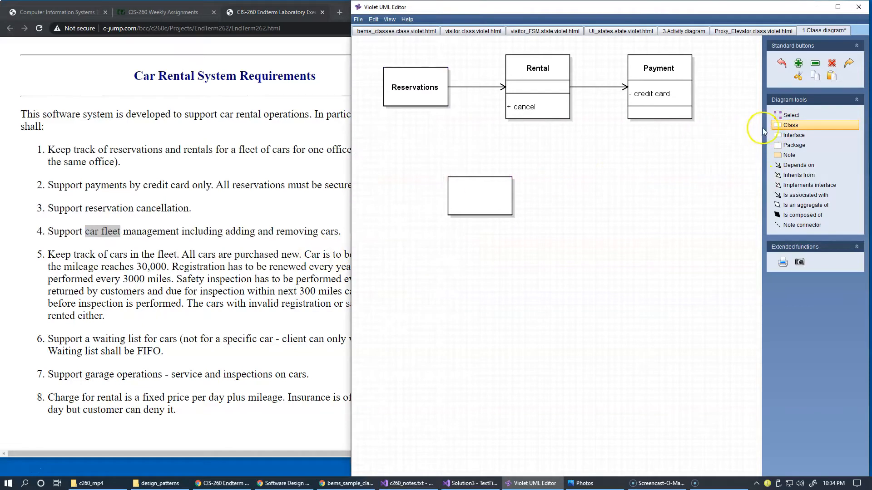
double_click(479, 196)
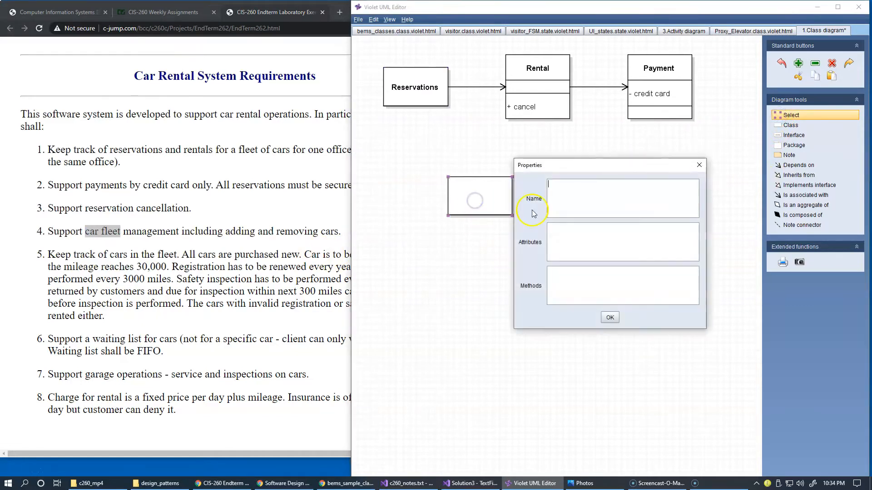
text(car fleet)
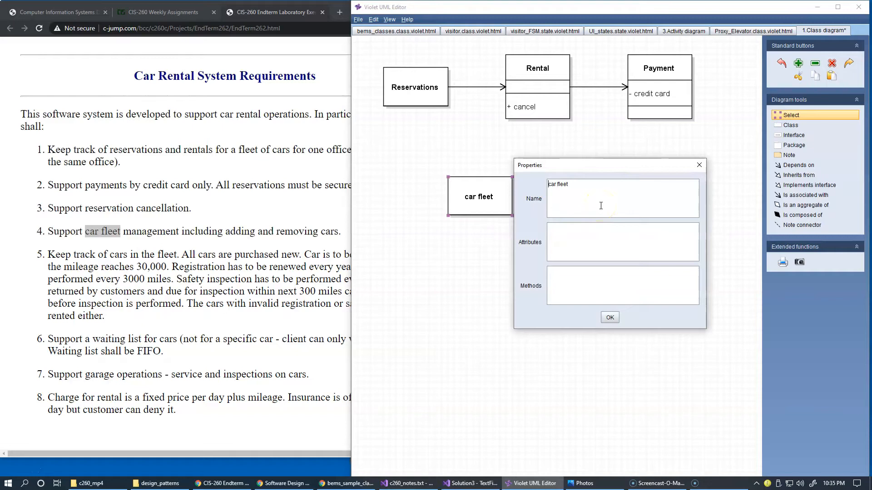
text(Car fleet)
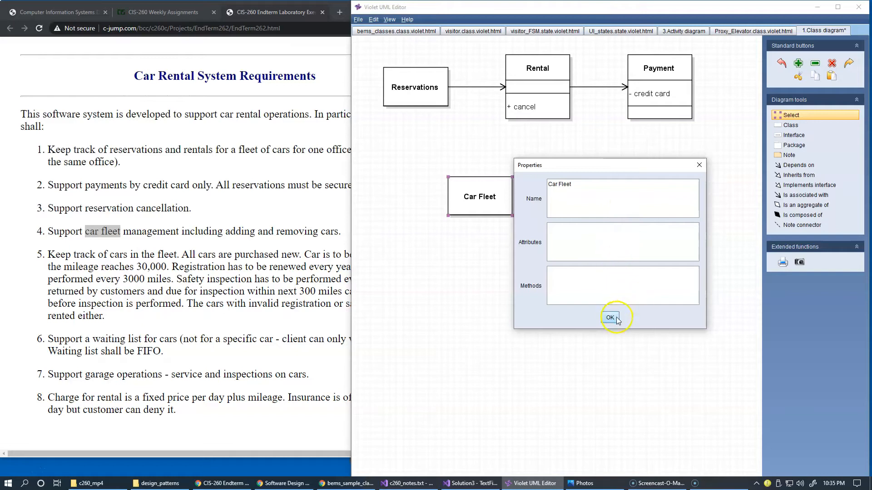
click(610, 317)
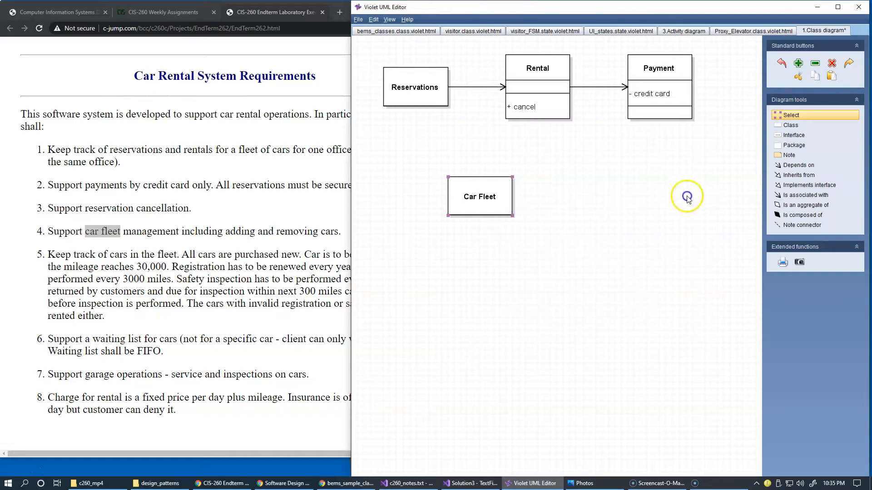
Place a class named 'Car' beside Car Fleet and draw an association arrow to it
click(790, 125)
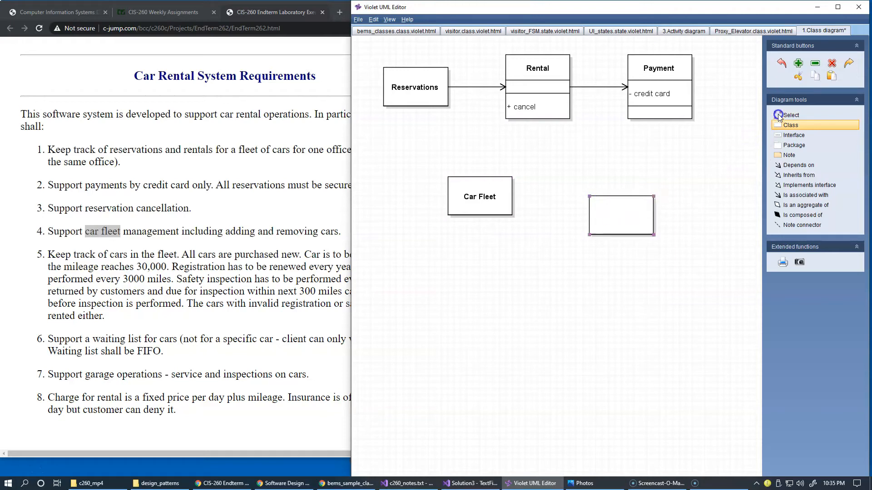
double_click(621, 215)
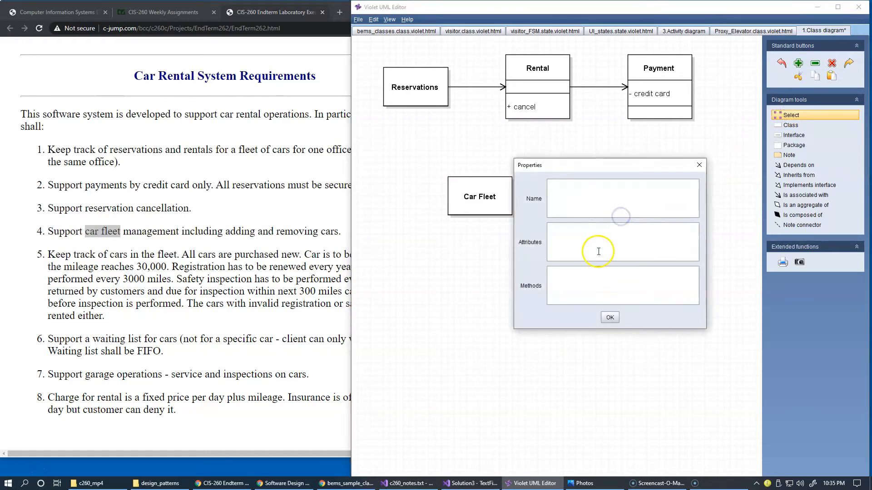
text(Car)
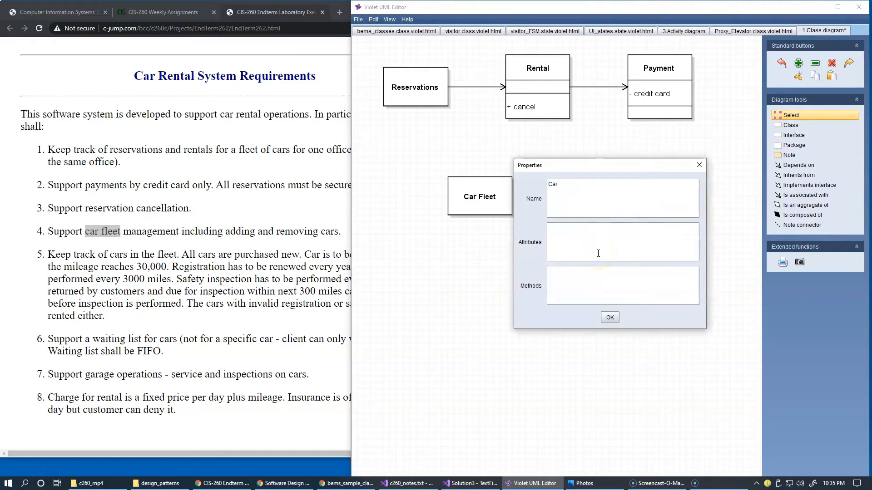
click(609, 317)
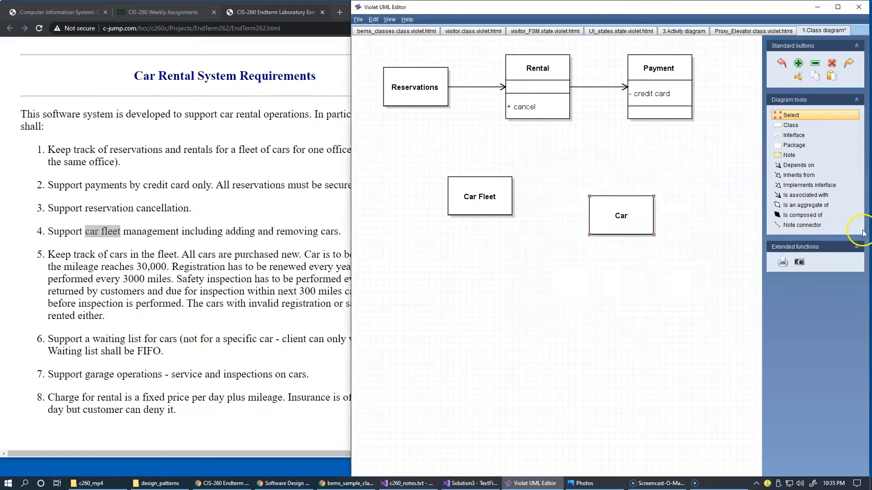
drag(480, 195, 560, 210)
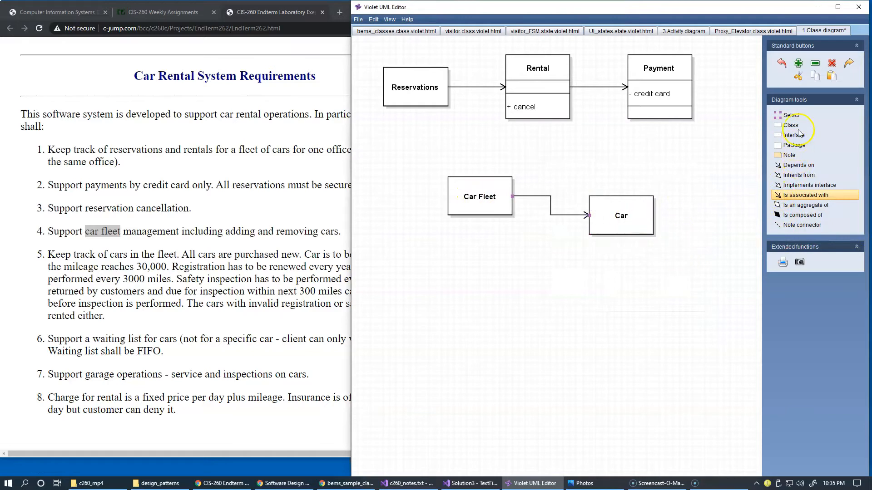
click(625, 203)
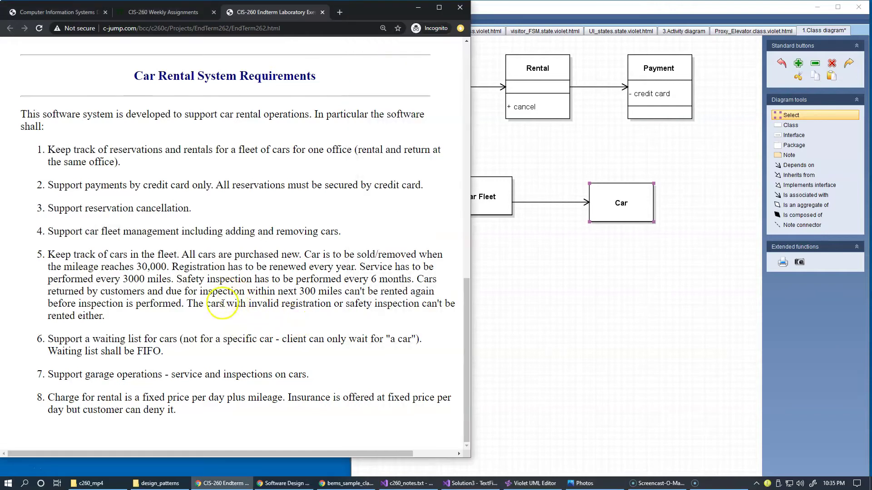
mouse_move(230, 309)
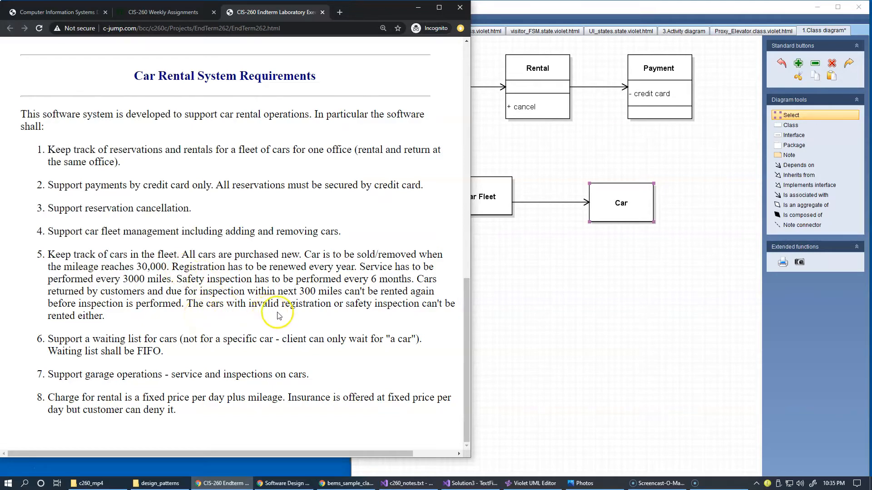
mouse_move(267, 307)
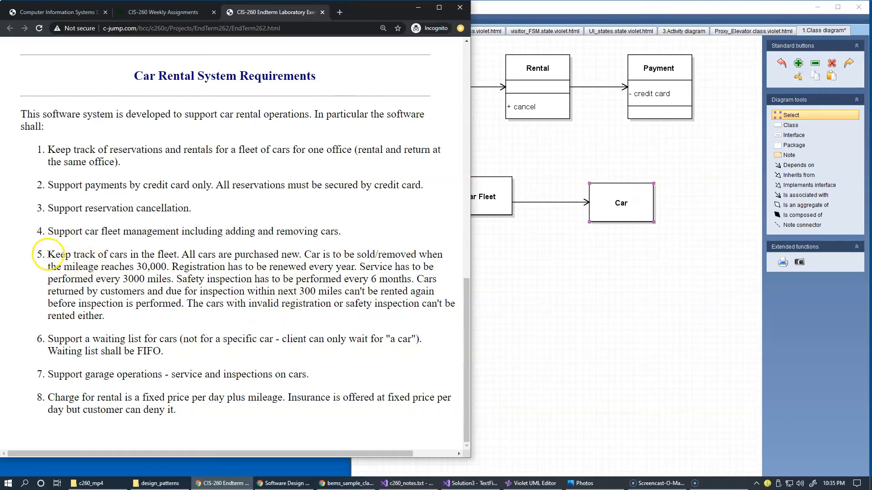
Reread car-tracking requirement 5 in Chrome, selecting its full text
drag(47, 255, 104, 315)
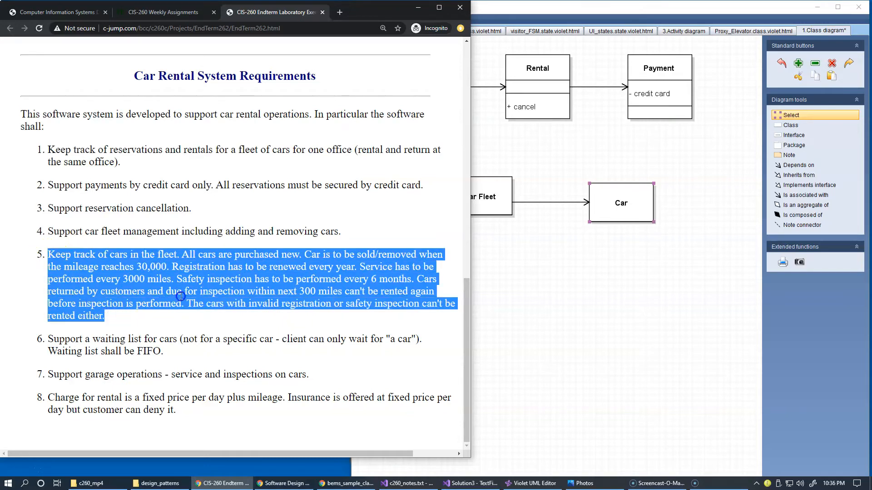
mouse_move(248, 250)
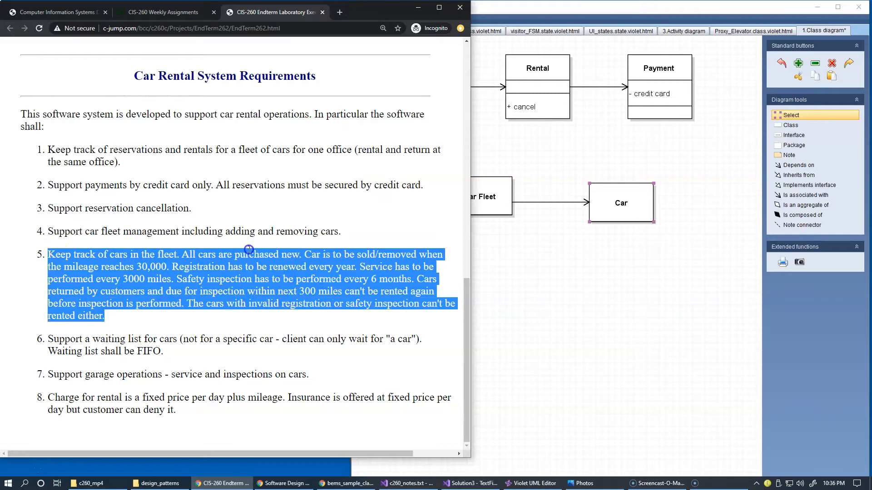
mouse_move(216, 281)
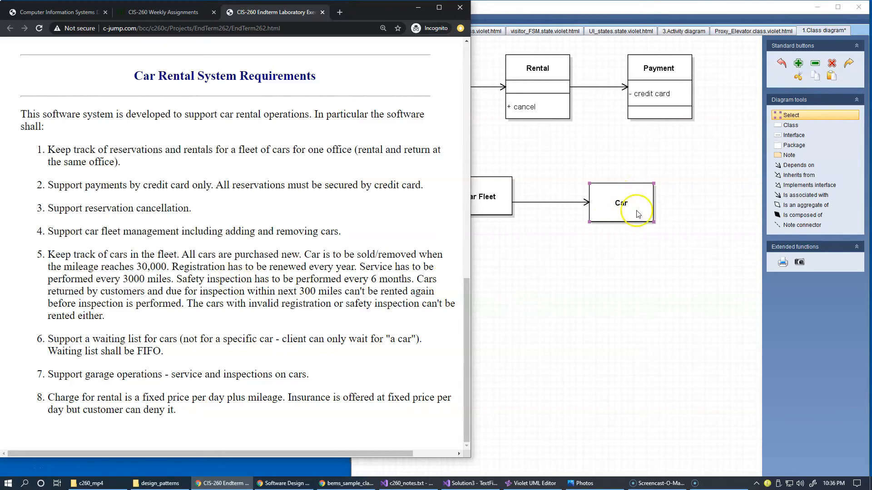
mouse_move(563, 241)
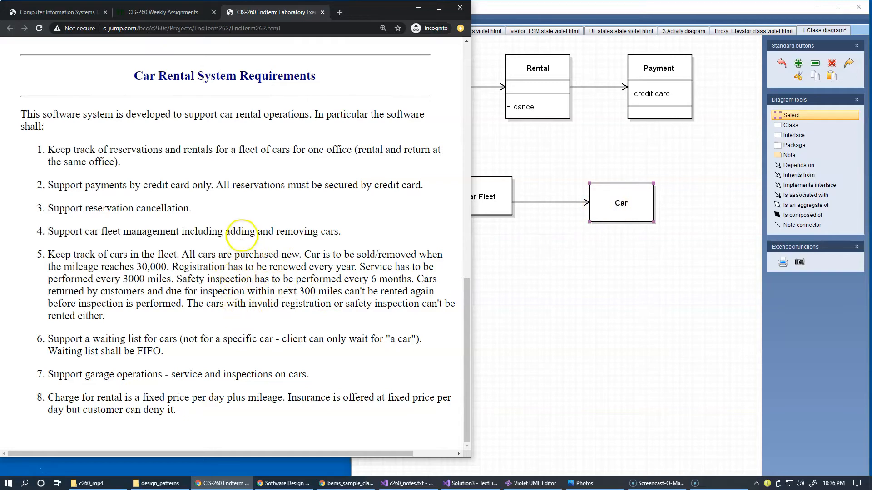
mouse_move(226, 303)
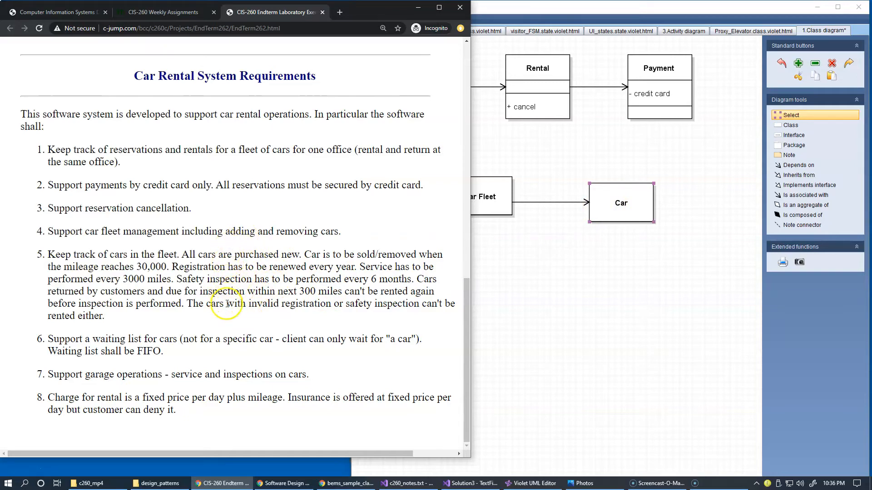
mouse_move(273, 326)
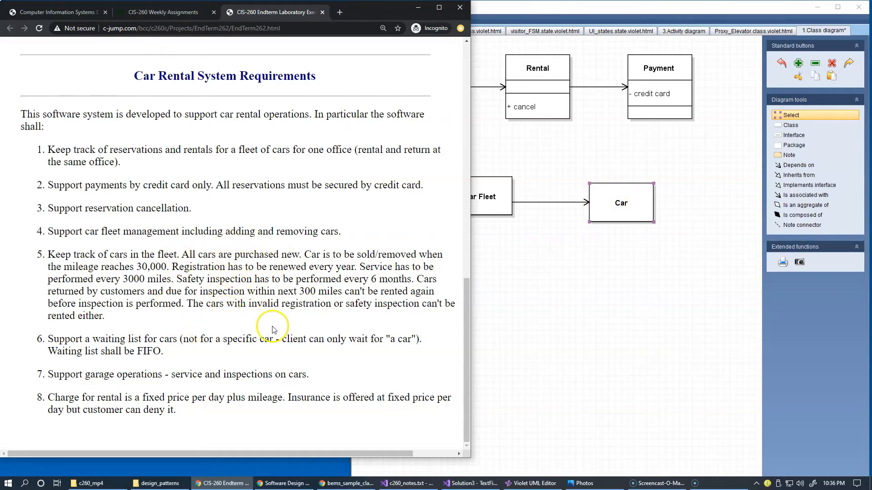
mouse_move(299, 324)
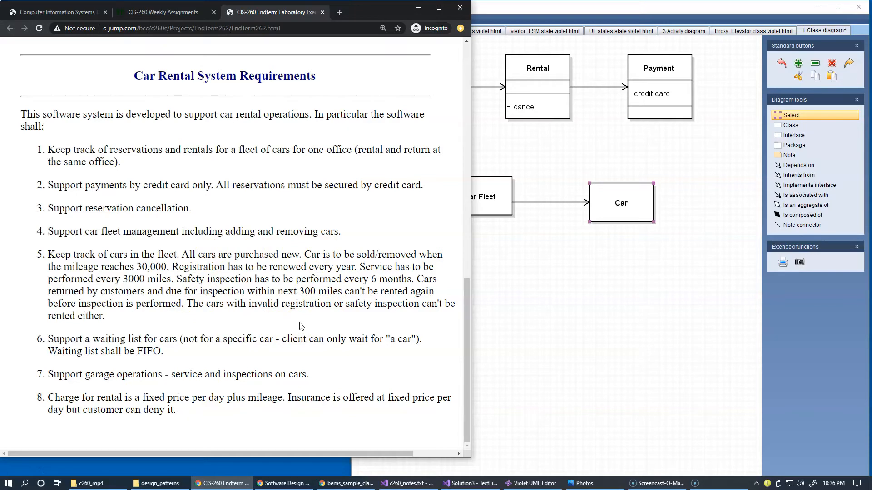
click(623, 195)
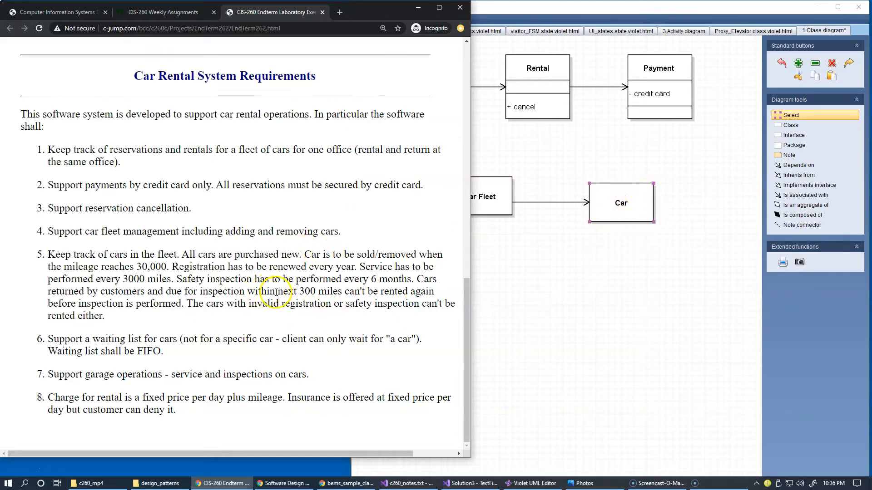
mouse_move(357, 321)
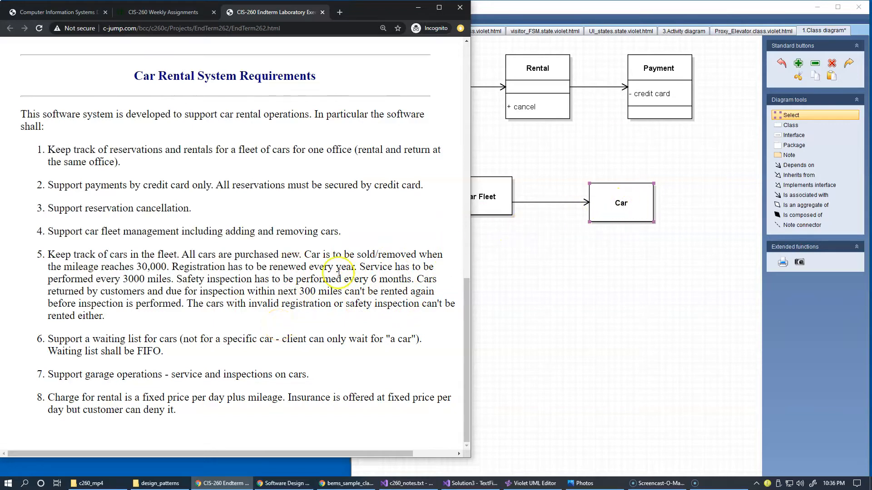
mouse_move(725, 294)
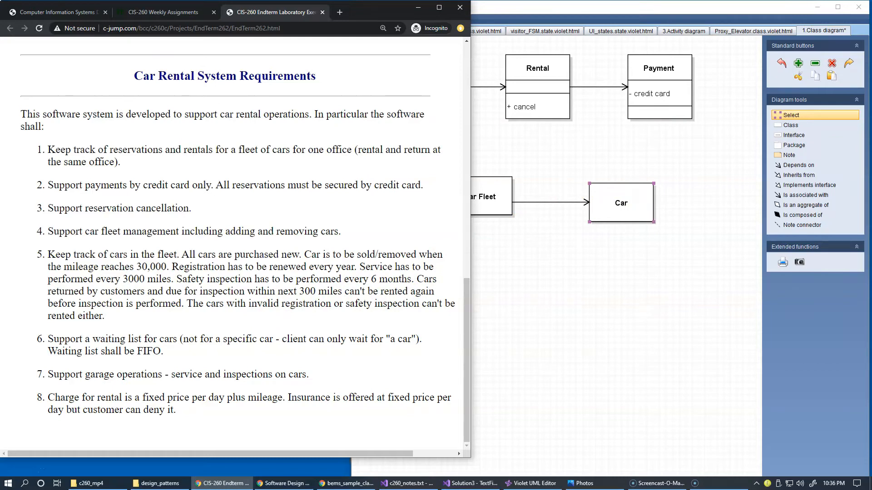
mouse_move(744, 268)
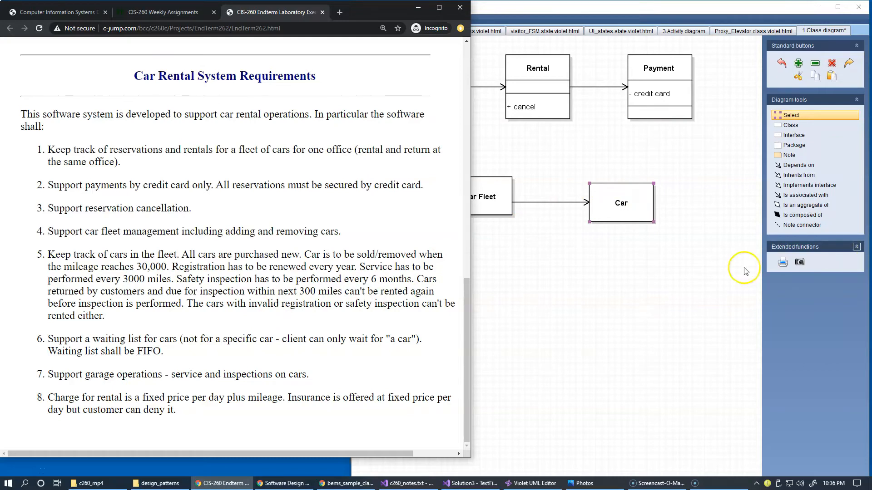
Highlight the phrase 'waiting list for cars' in requirement 6
double_click(96, 339)
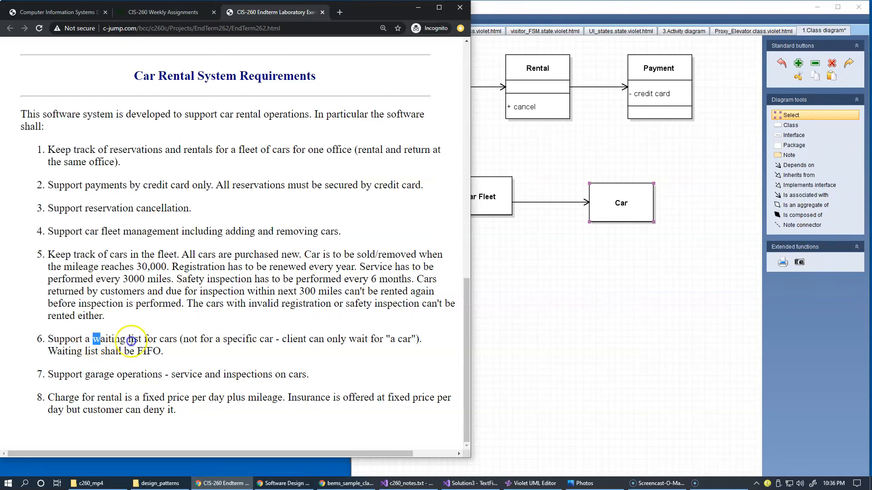
drag(92, 338, 174, 339)
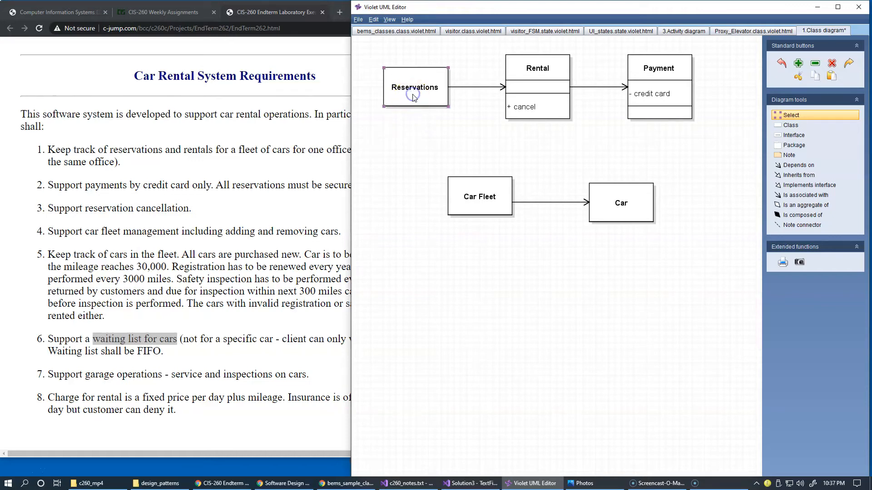
Paste a copy of the Reservations class and rename it 'Reservations Waiting List'
right_click(414, 96)
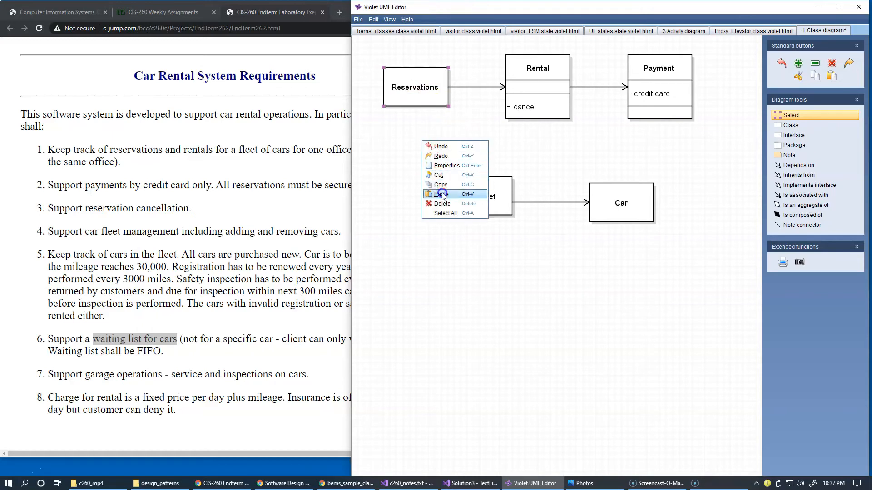
click(437, 194)
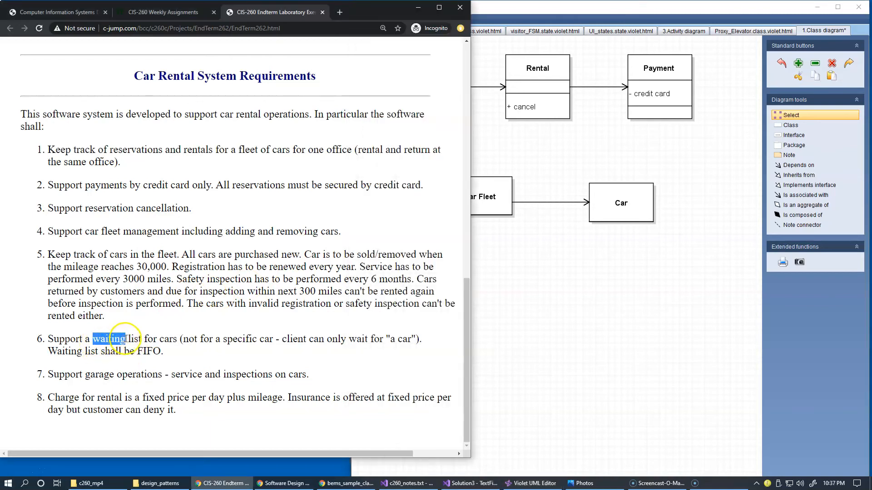
right_click(420, 138)
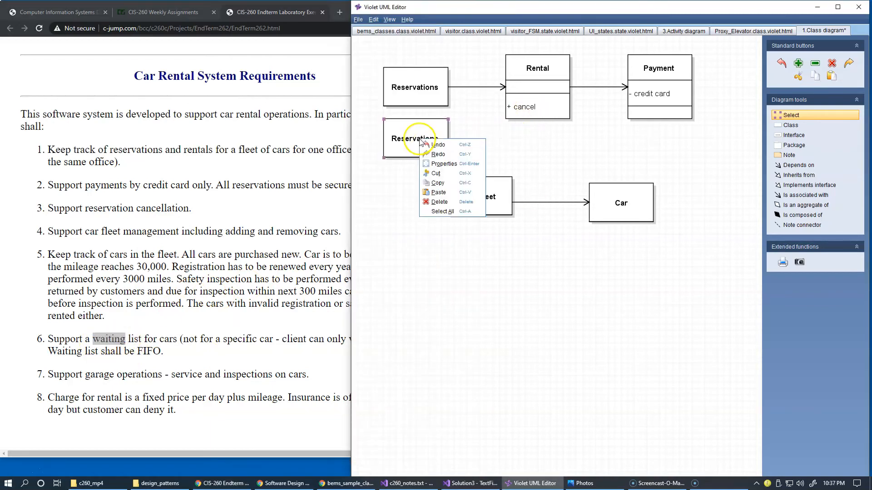
mouse_move(449, 170)
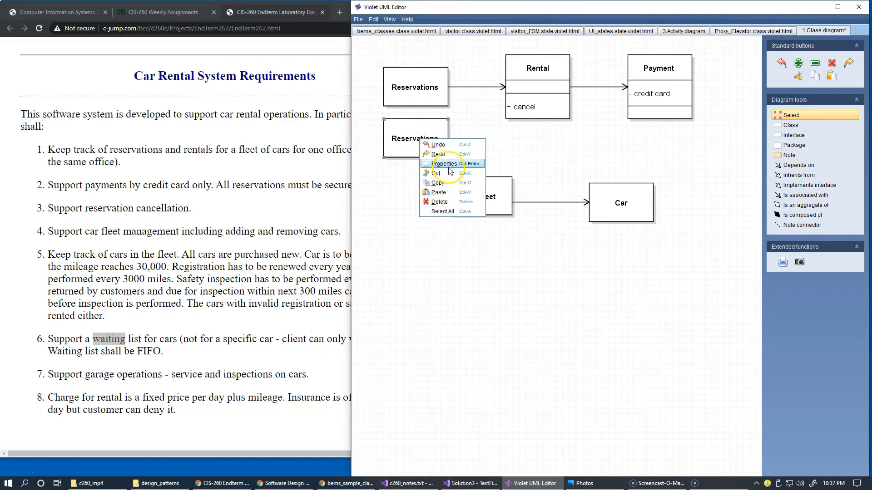
click(445, 164)
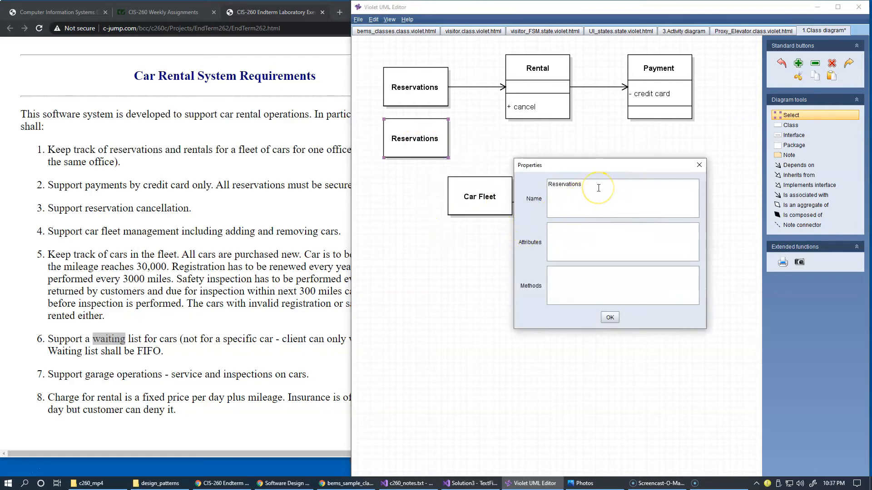
click(598, 188)
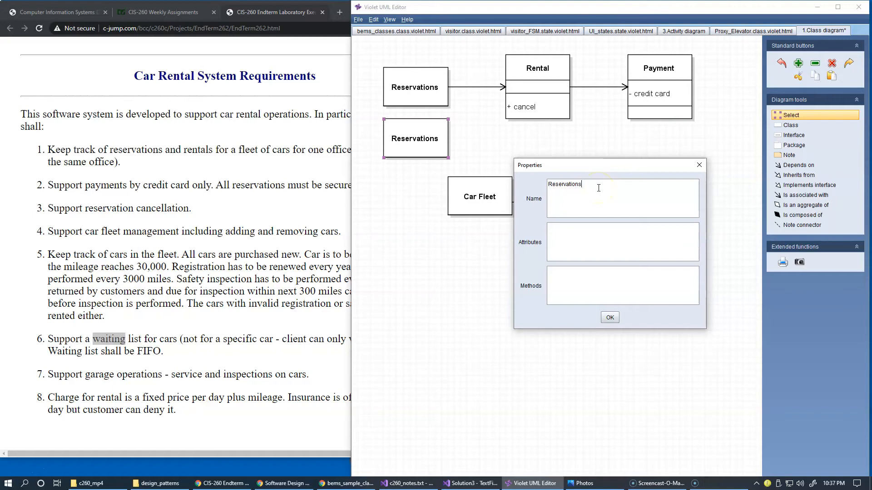
text(Wai)
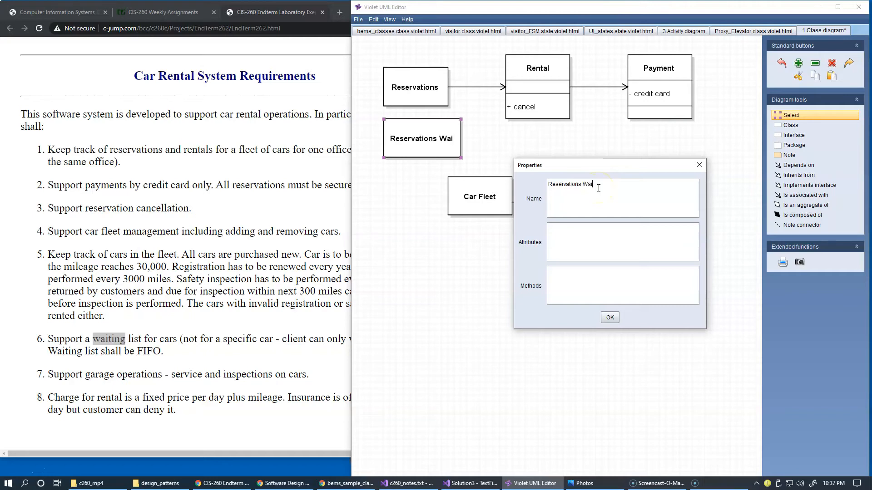
text(ting List)
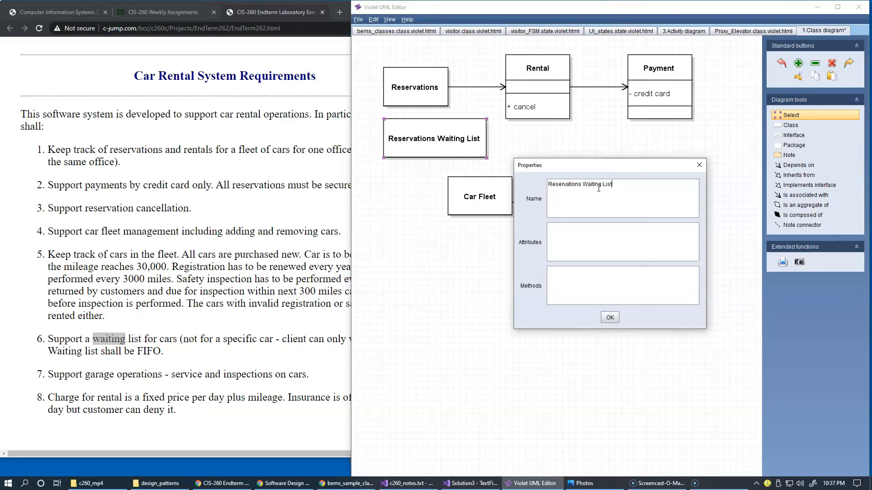
click(609, 317)
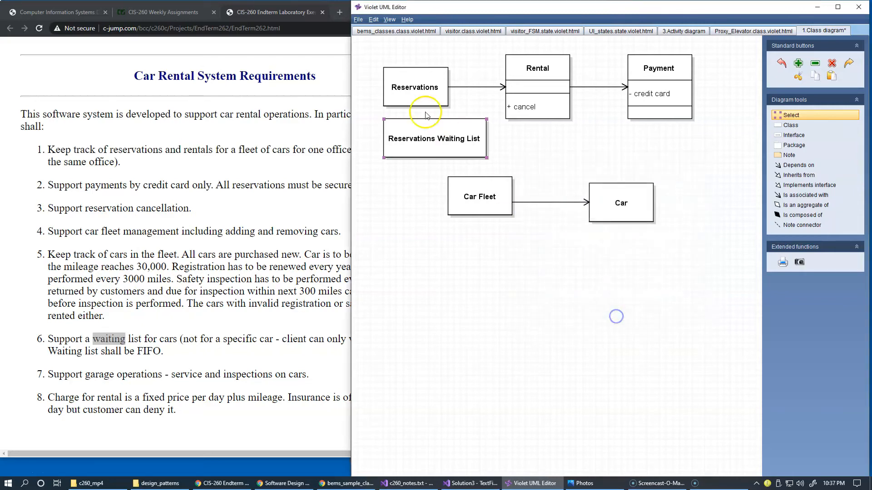
click(424, 95)
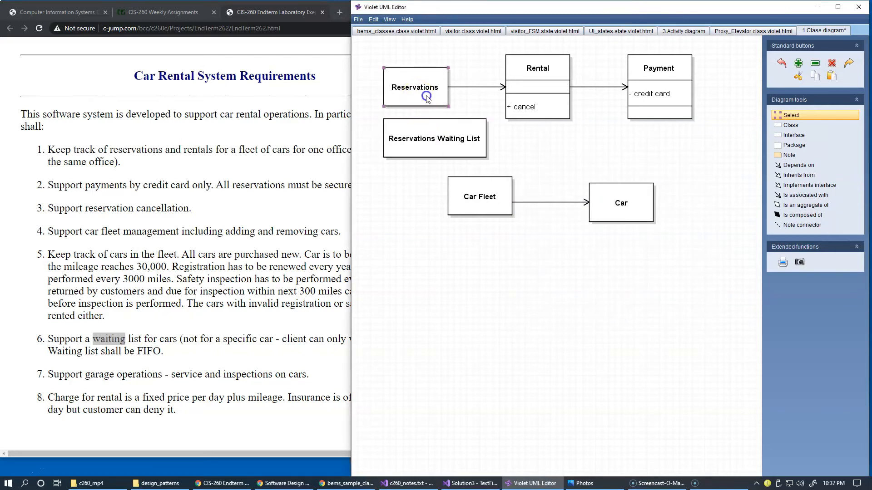
Change the original Reservations class name to 'Confirmed Reservations'
right_click(426, 98)
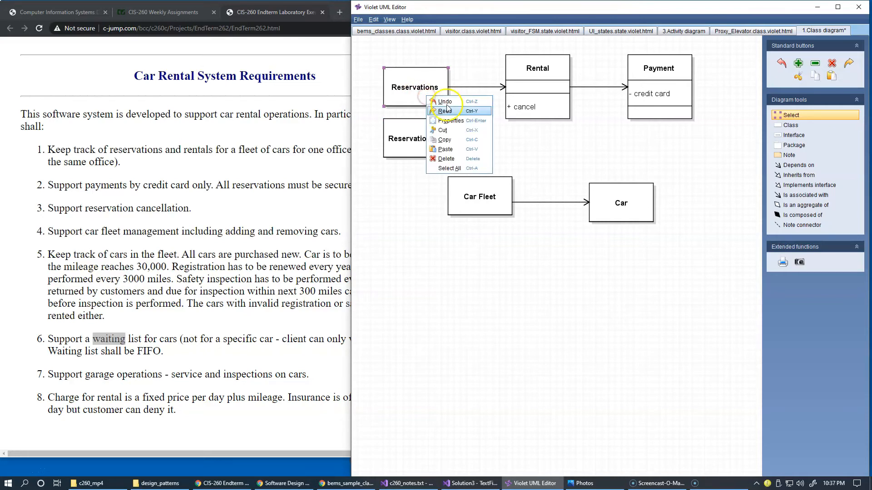
click(451, 121)
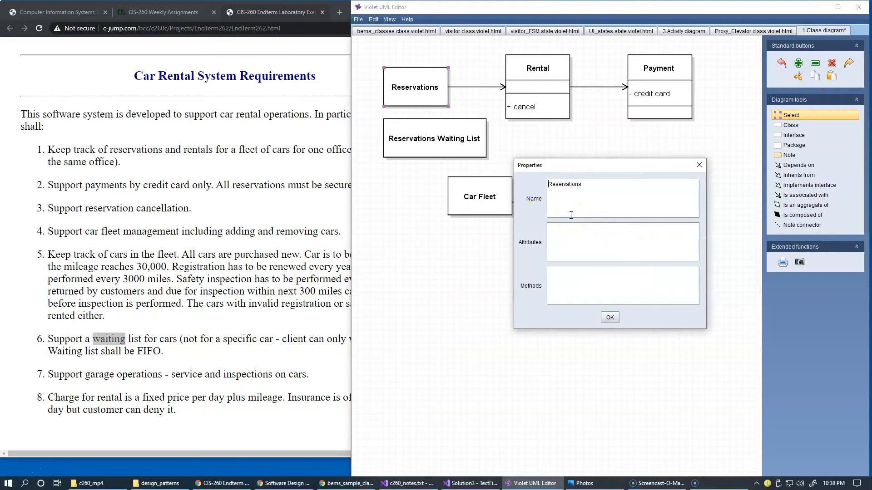
text(Confir)
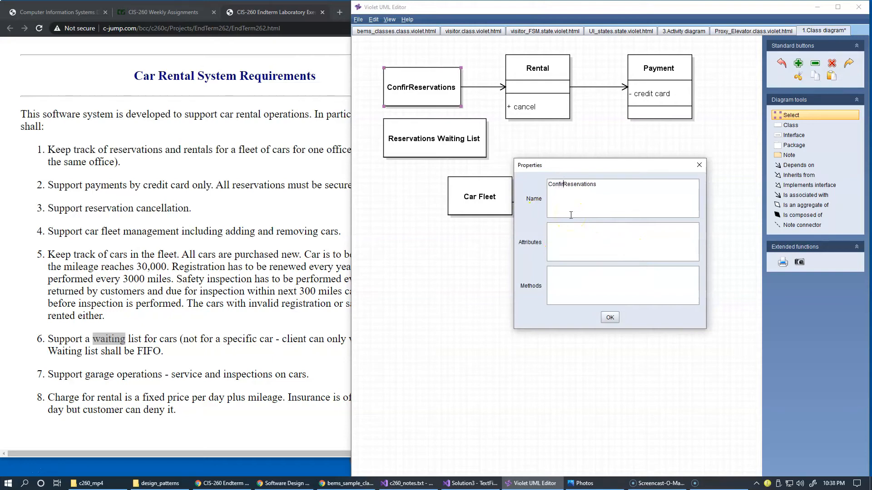
text(Confirmed Reservations)
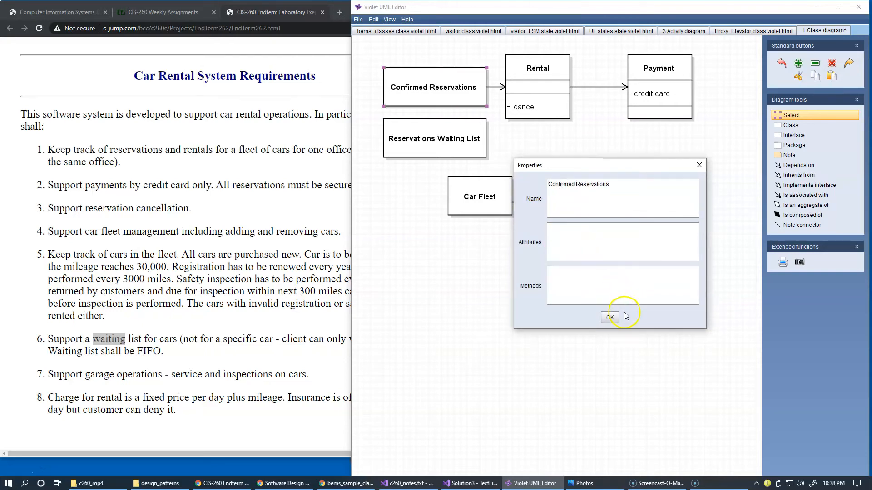
click(610, 317)
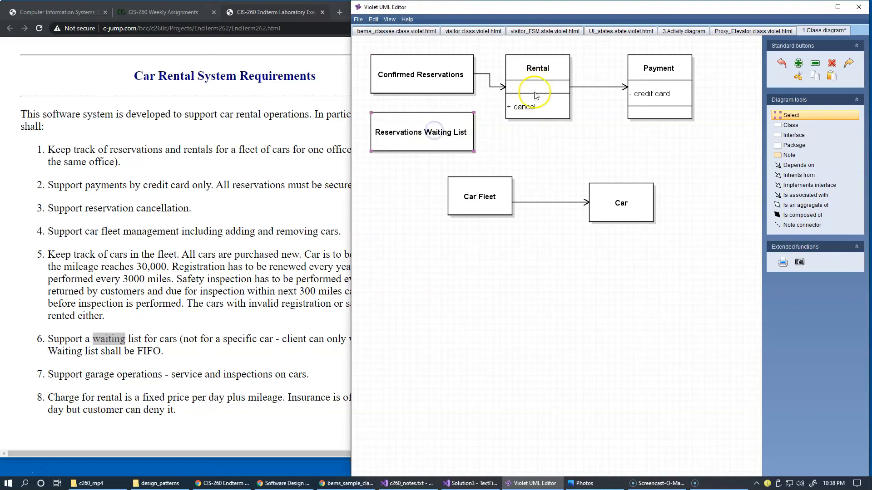
mouse_move(422, 139)
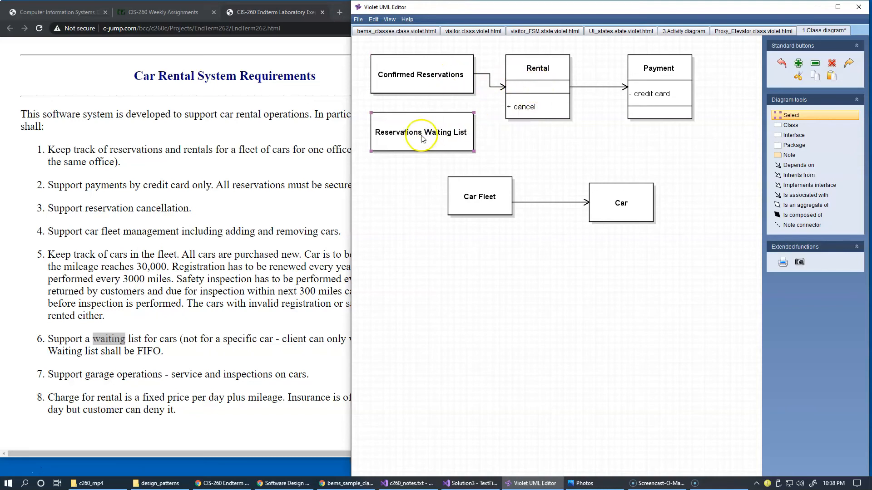
mouse_move(463, 140)
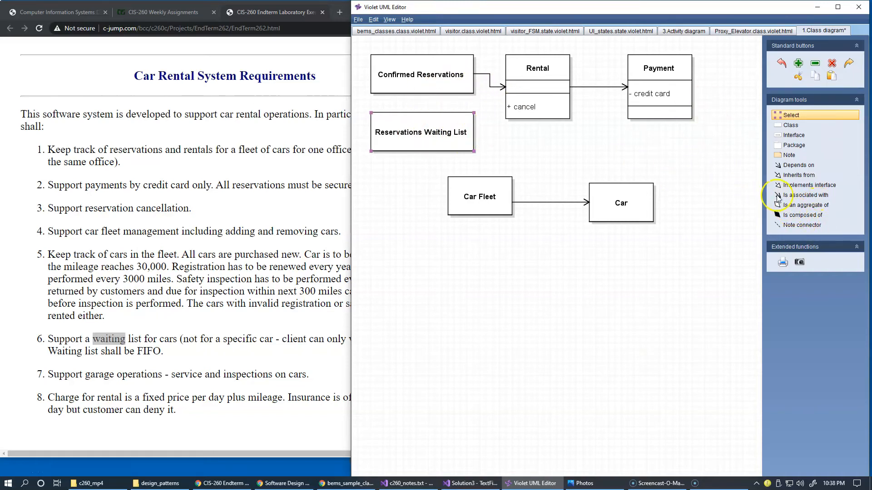
Choose the 'Is associated with' tool to link Reservations Waiting List to Rental
click(805, 195)
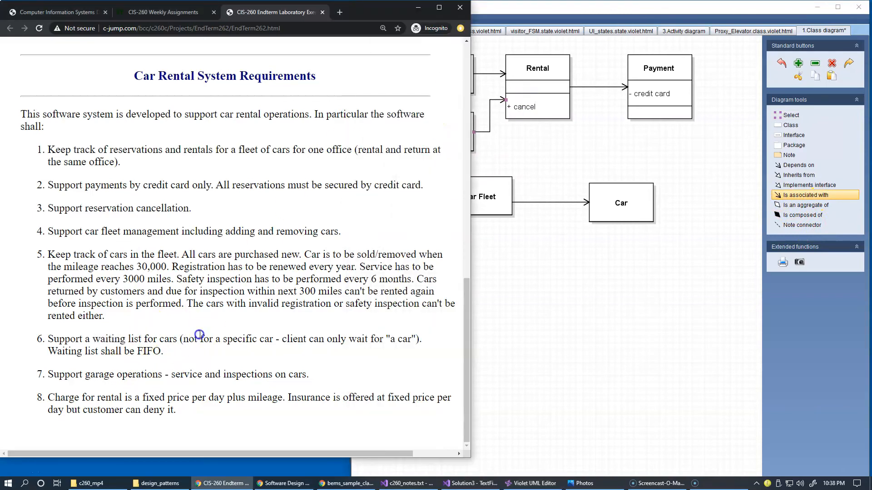
mouse_move(186, 360)
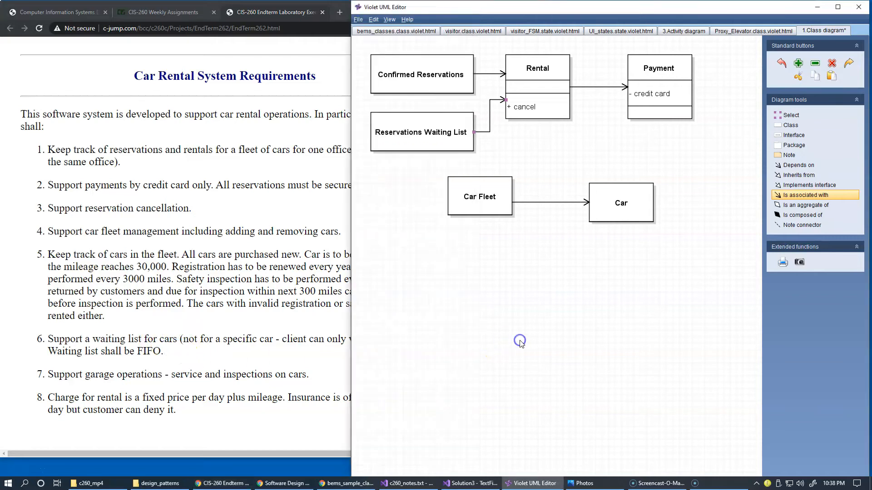
mouse_move(416, 244)
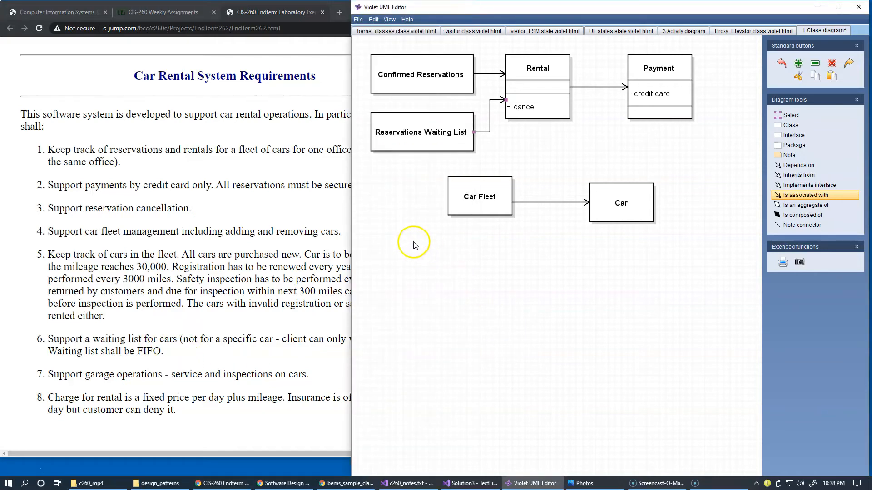
click(793, 115)
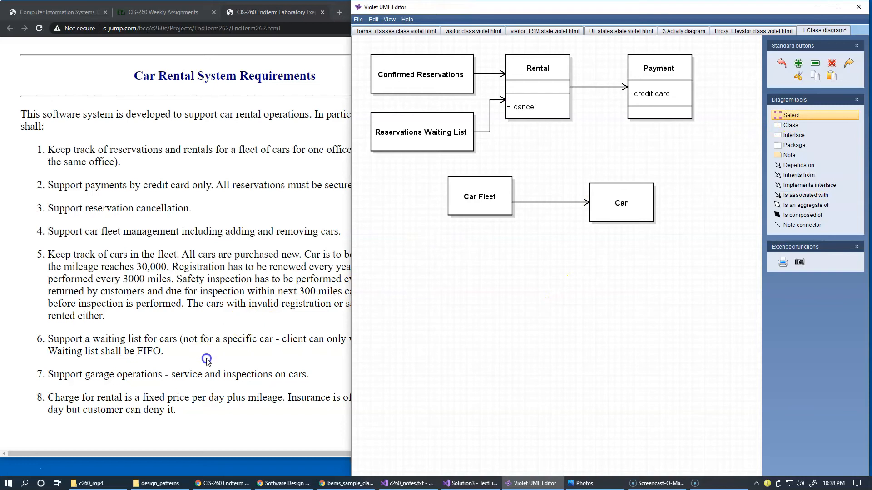
mouse_move(136, 387)
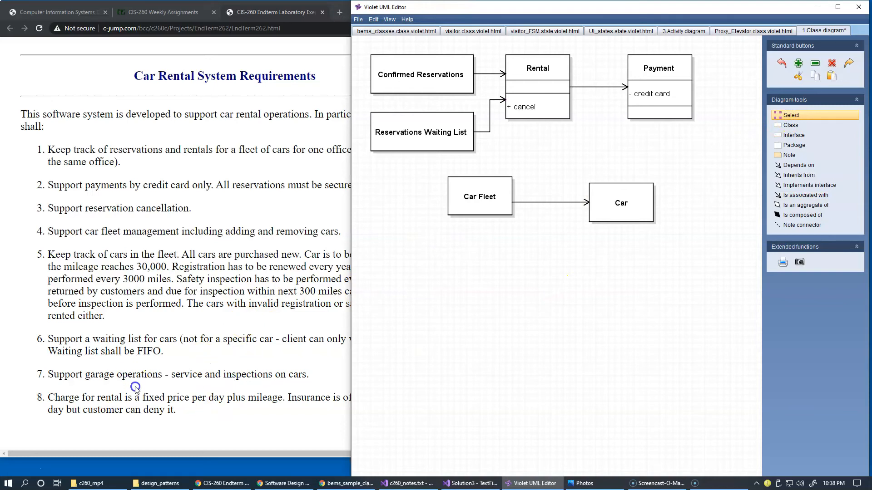
mouse_move(249, 383)
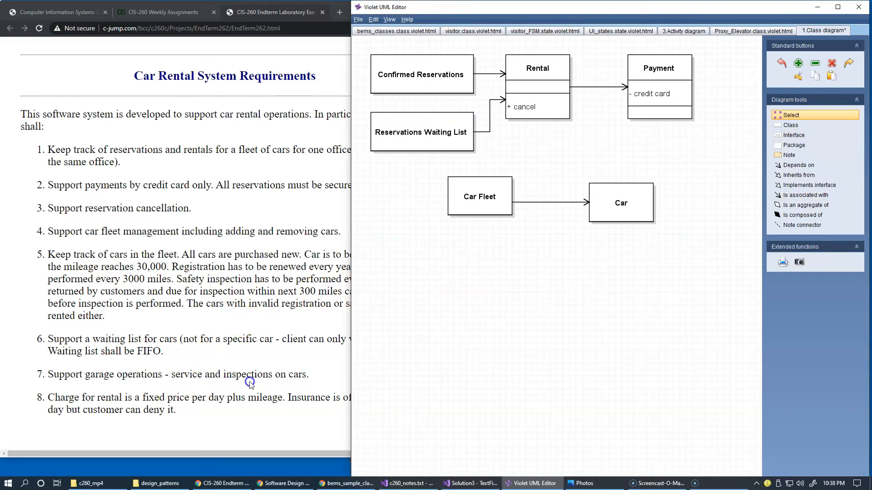
mouse_move(251, 377)
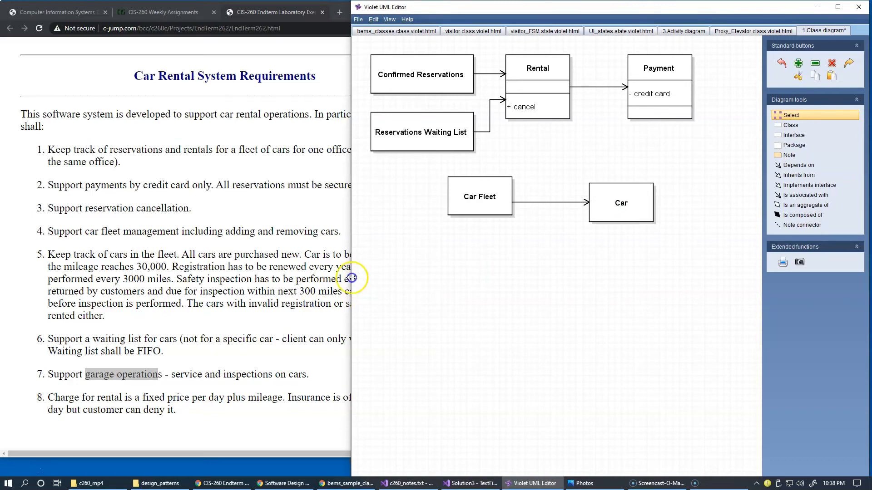
mouse_move(288, 323)
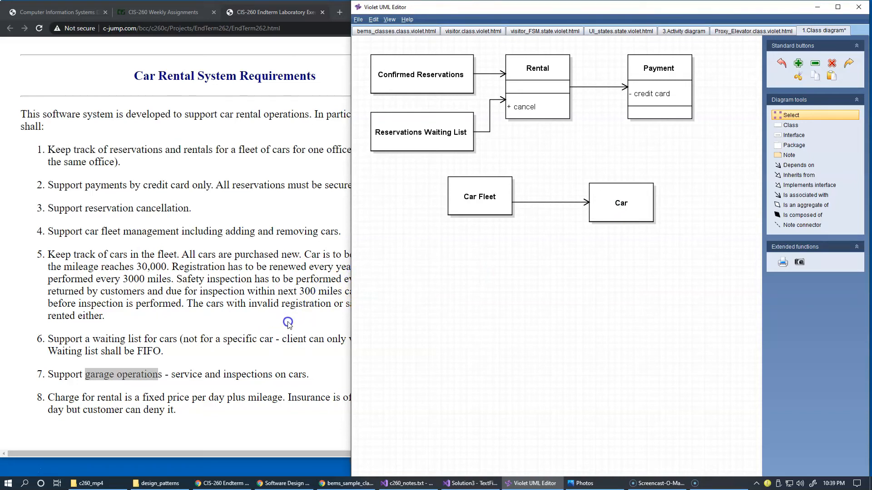
mouse_move(540, 294)
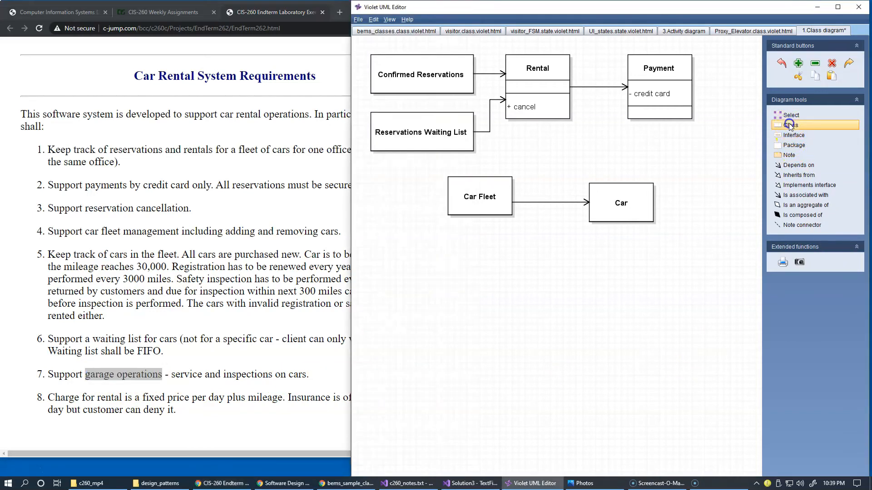
Create a 'Garage Operations' class under Car Fleet and place an empty class to its right
click(518, 285)
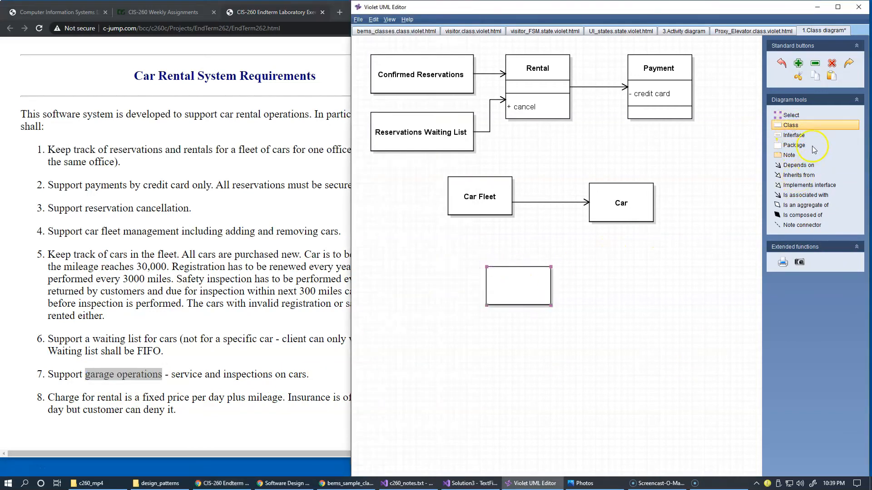
double_click(518, 285)
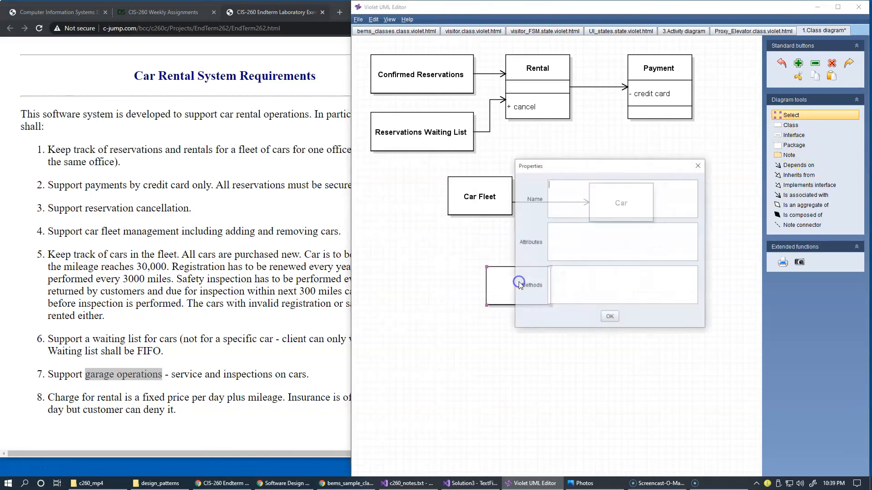
text(garage operations)
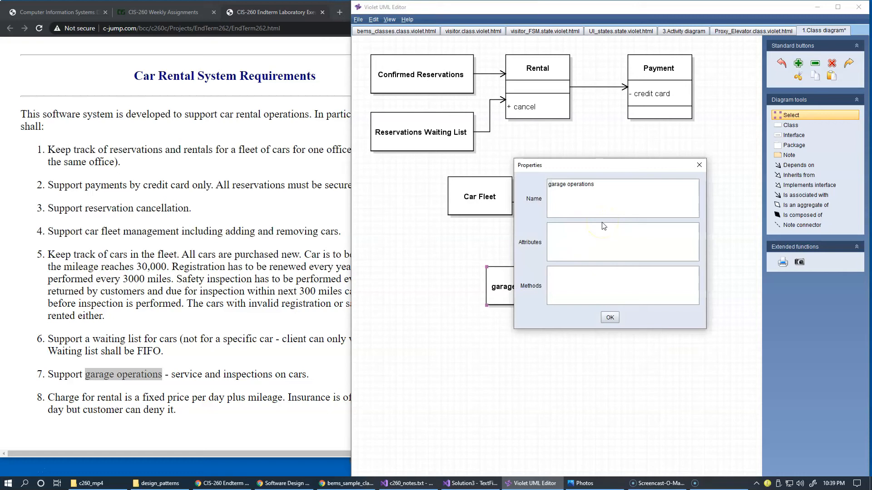
text(Garage Operations)
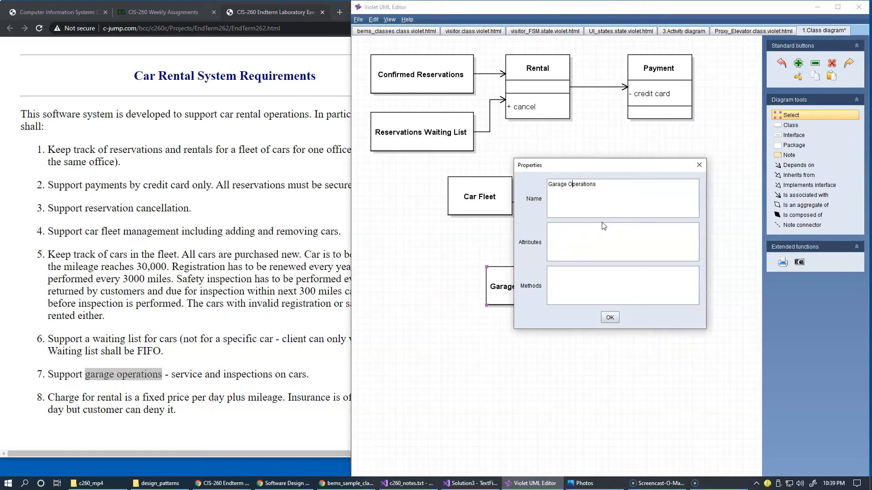
click(609, 318)
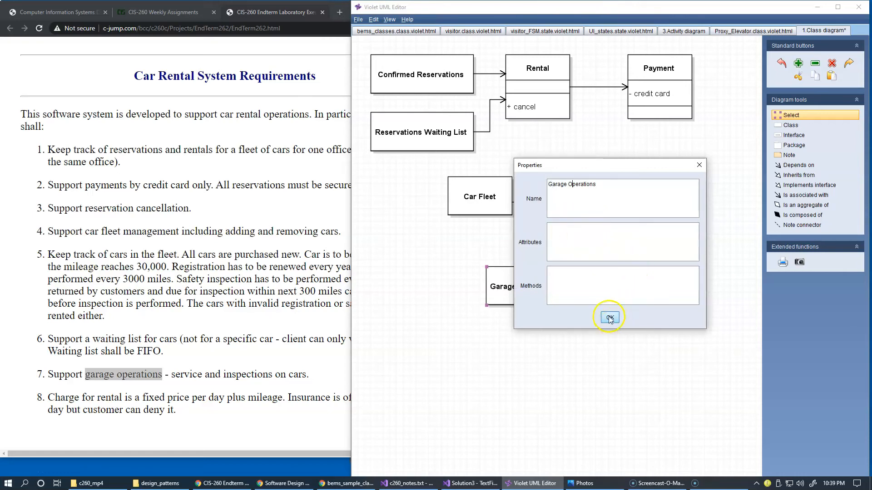
click(609, 318)
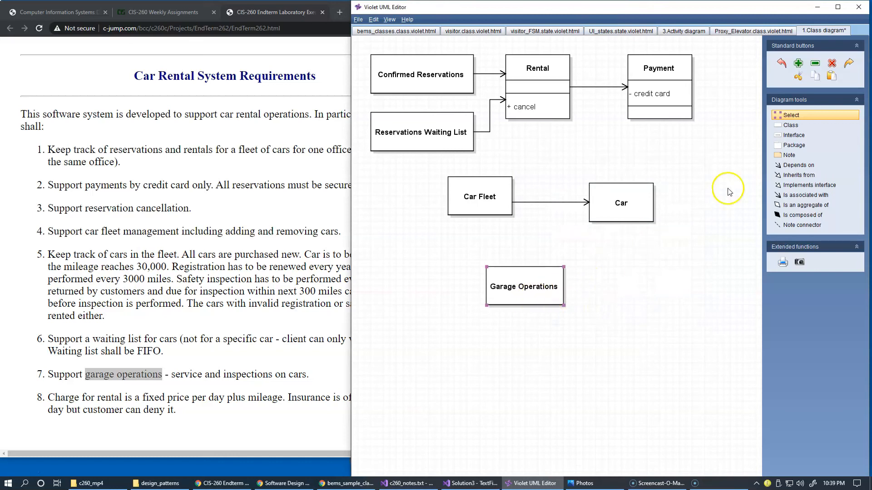
click(791, 124)
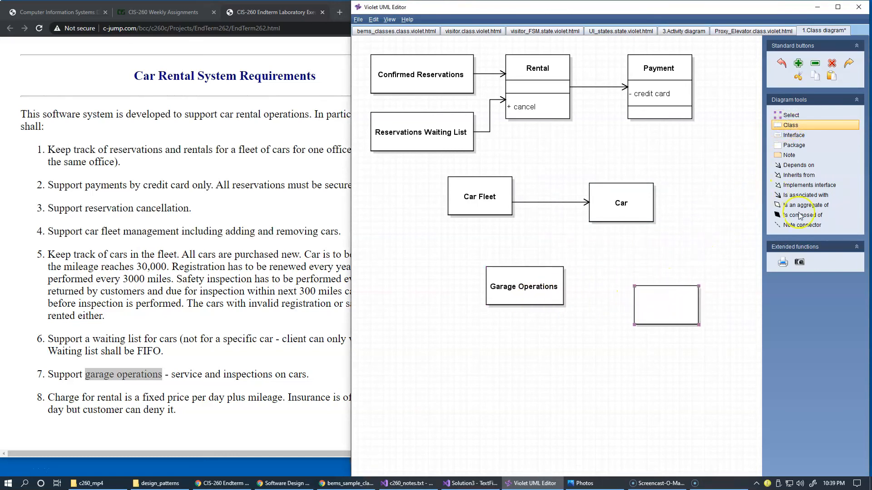
Name the new empty class 'Garage Operation'
click(791, 115)
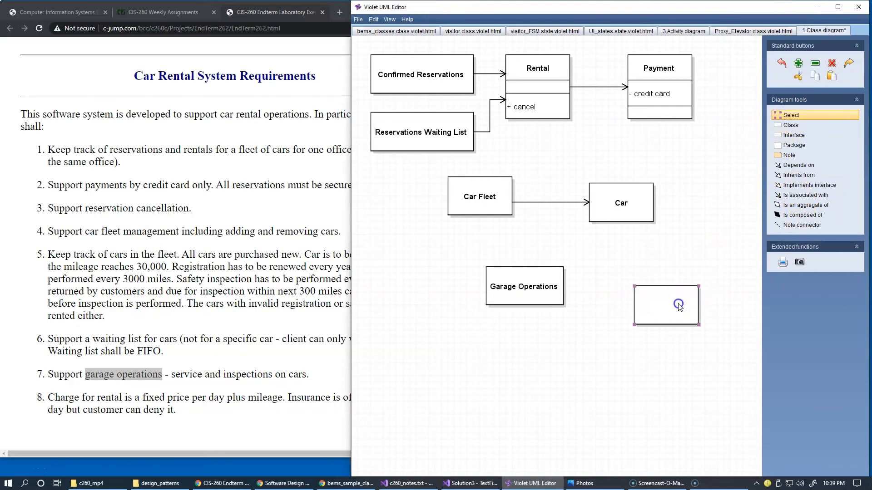
double_click(678, 305)
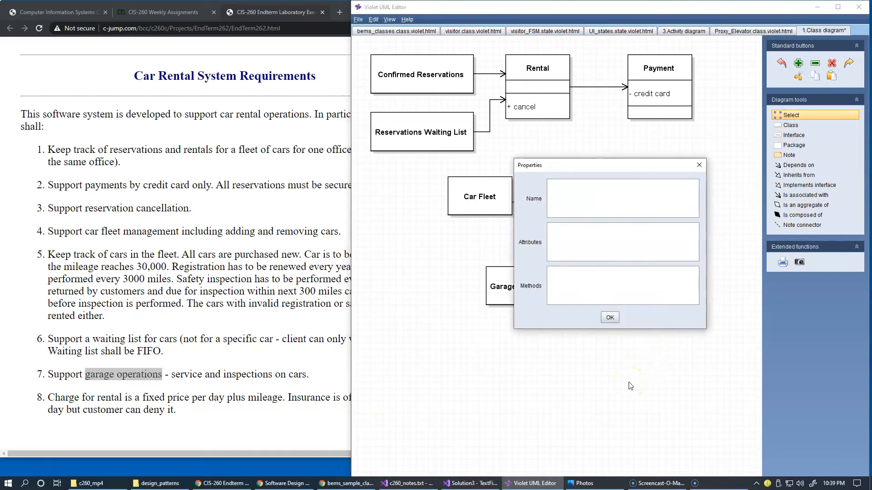
text(Garage O)
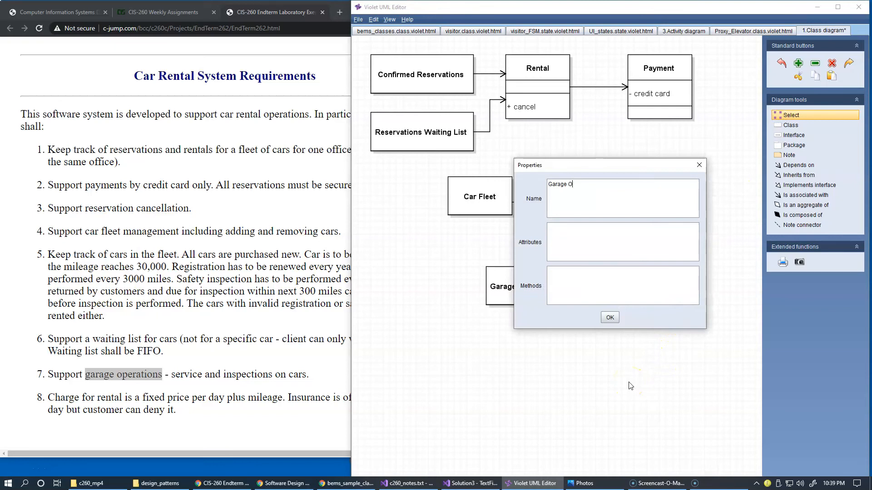
text(peration)
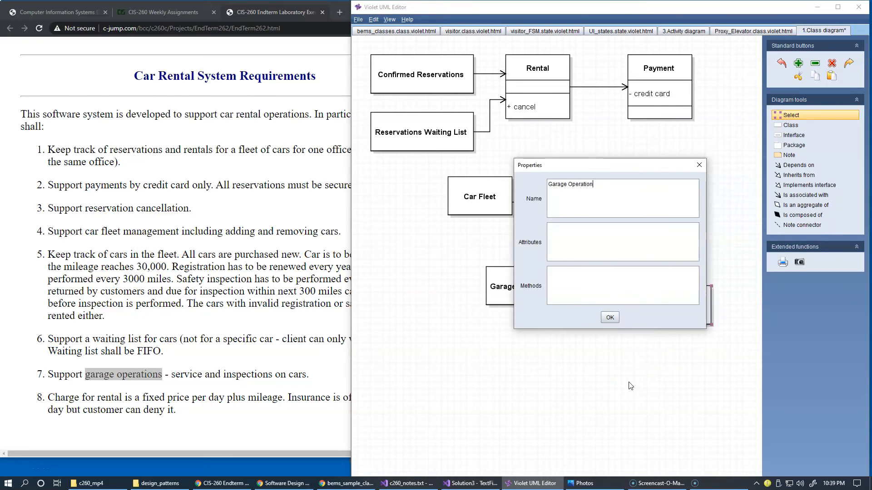
click(610, 317)
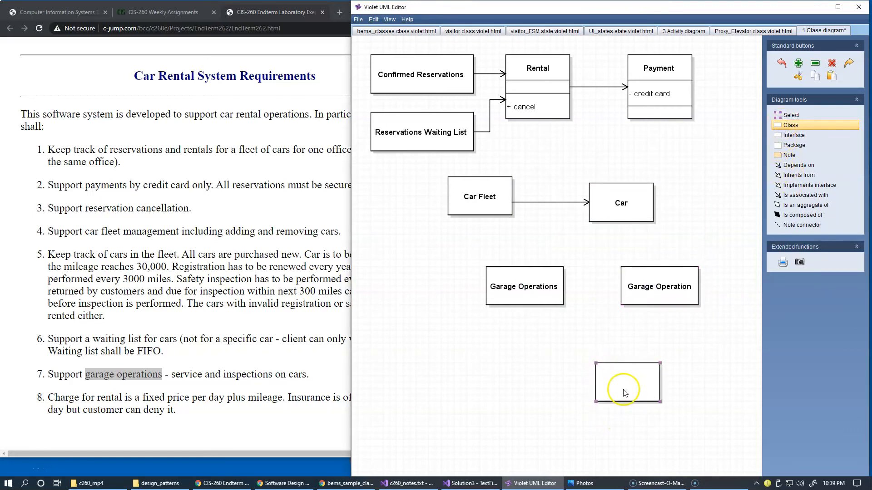
mouse_move(575, 408)
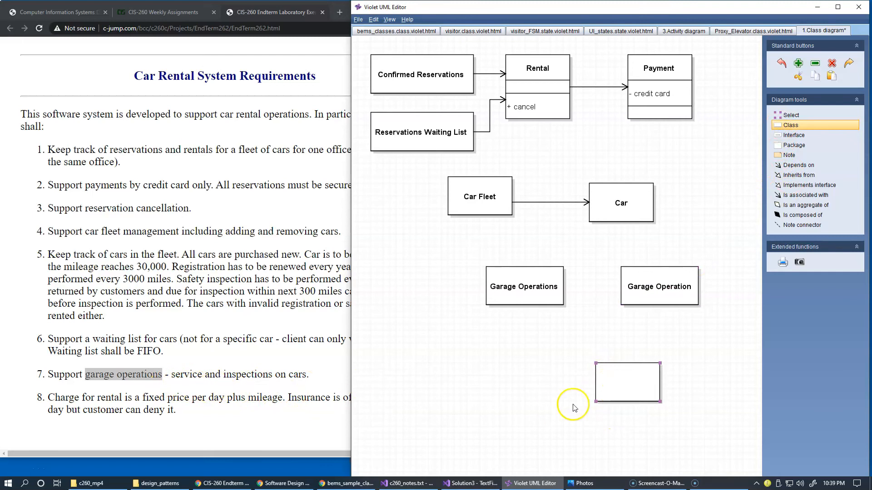
Name the blank class below Garage Operation 'Service Request'
double_click(628, 382)
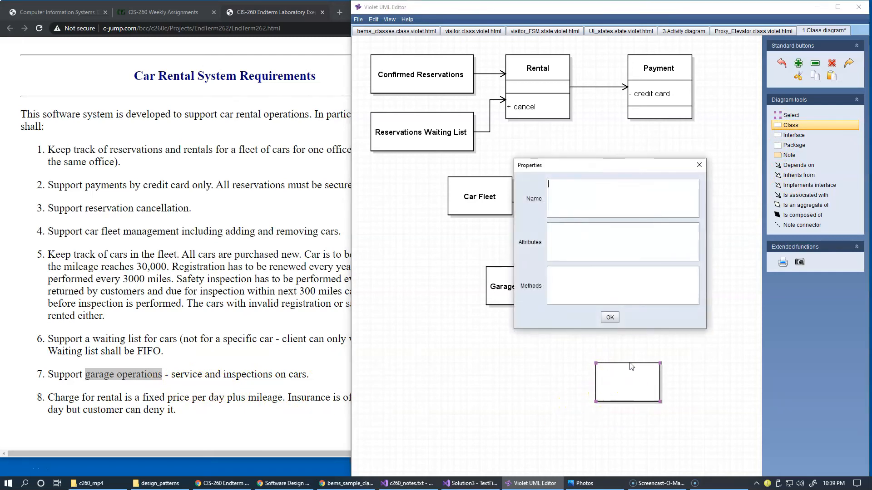
text(Service R)
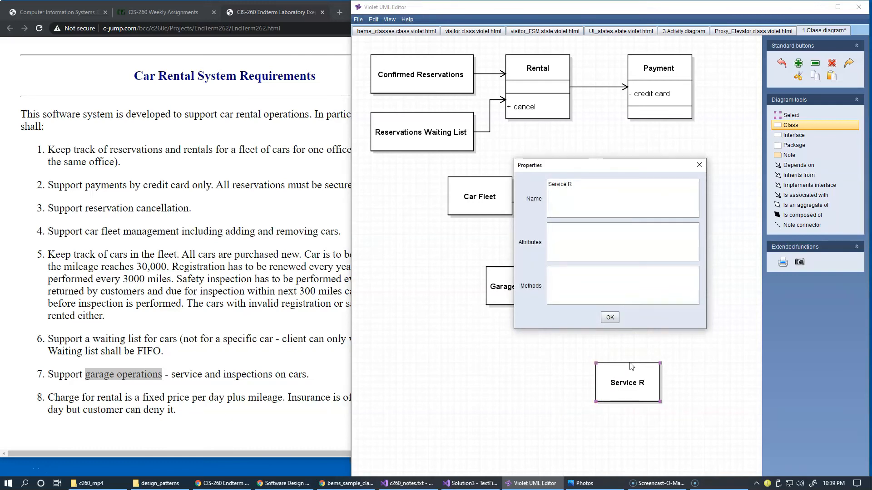
text(equest)
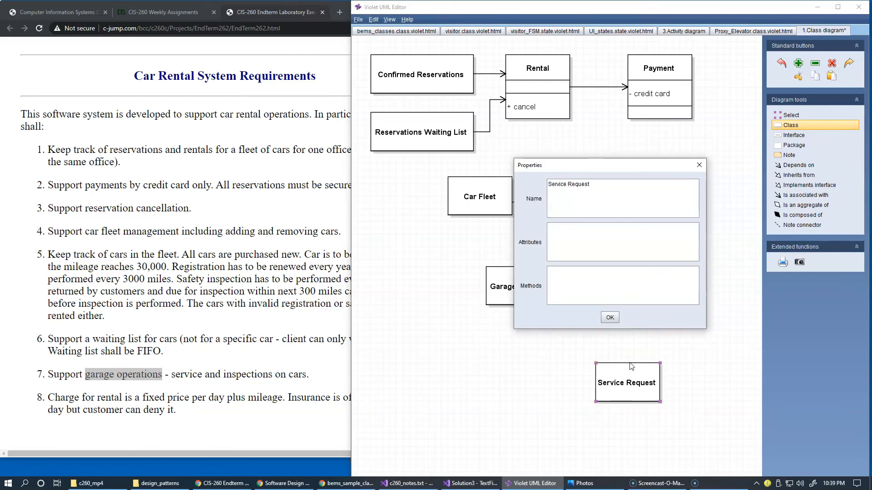
click(609, 317)
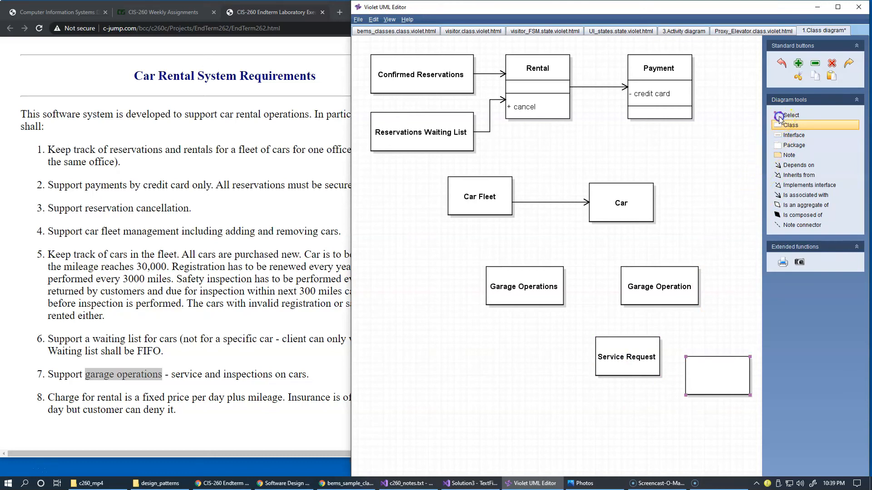
Name the next new class 'Inspection Request'
double_click(718, 376)
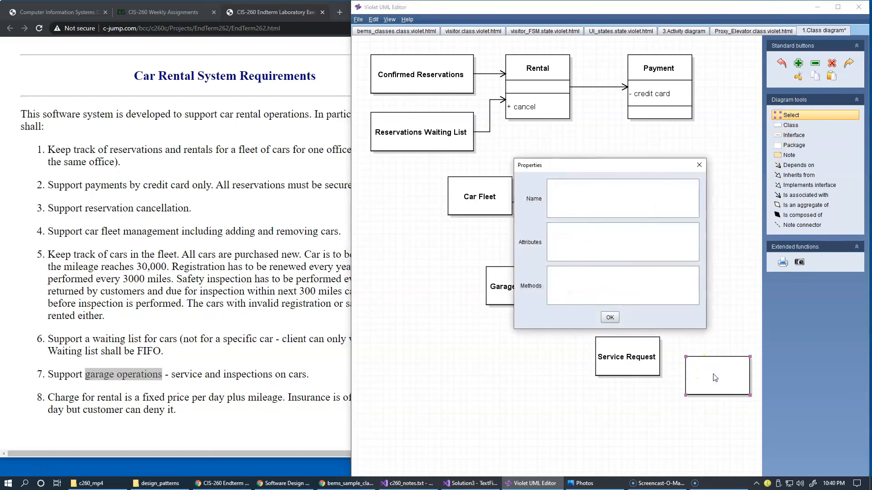
text(Inst)
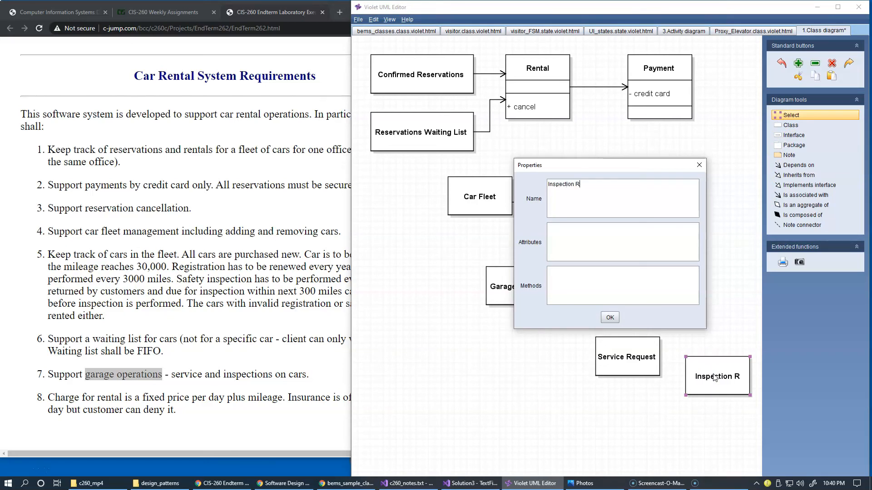
text(equest)
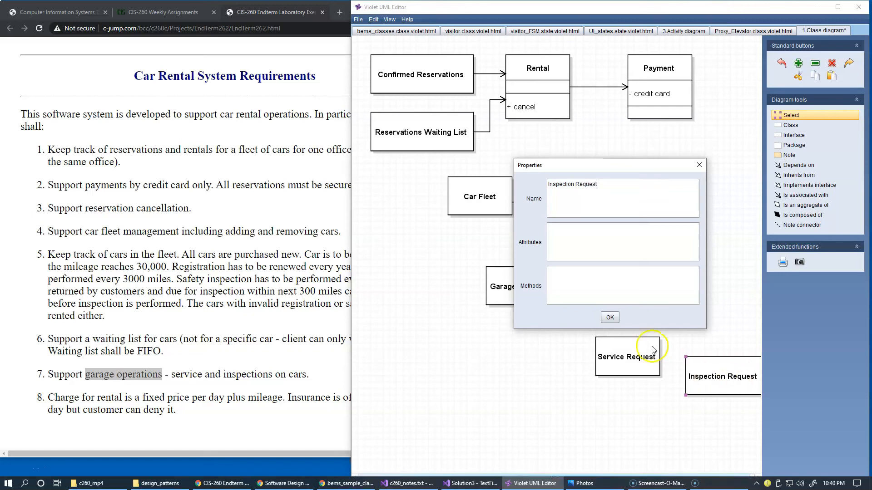
click(610, 317)
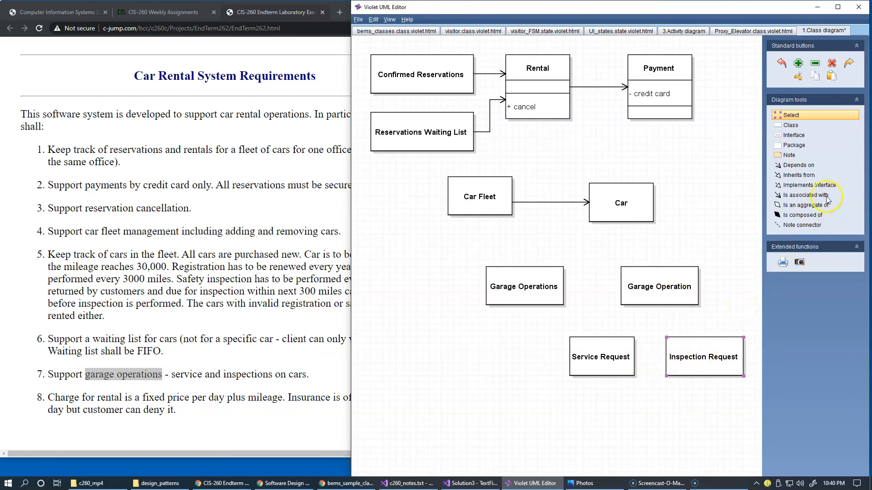
Draw an inheritance link from a request class to Garage Operation, then pick the association tool
click(799, 175)
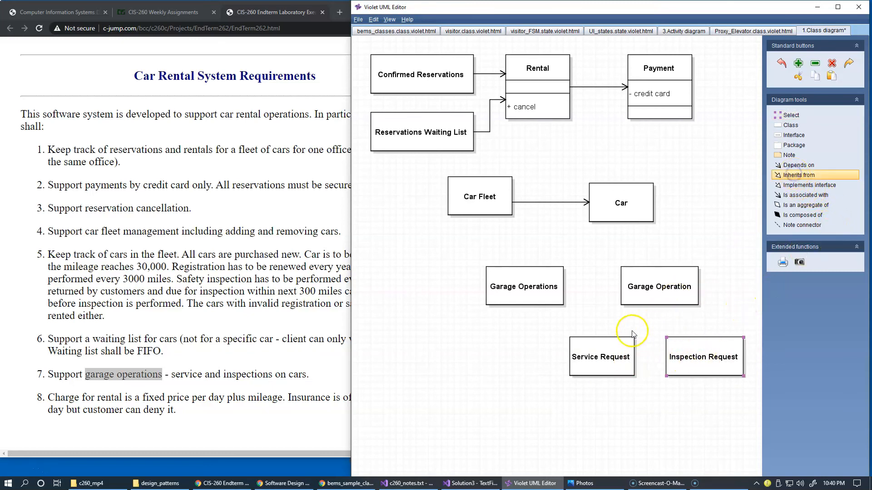
drag(600, 339, 658, 295)
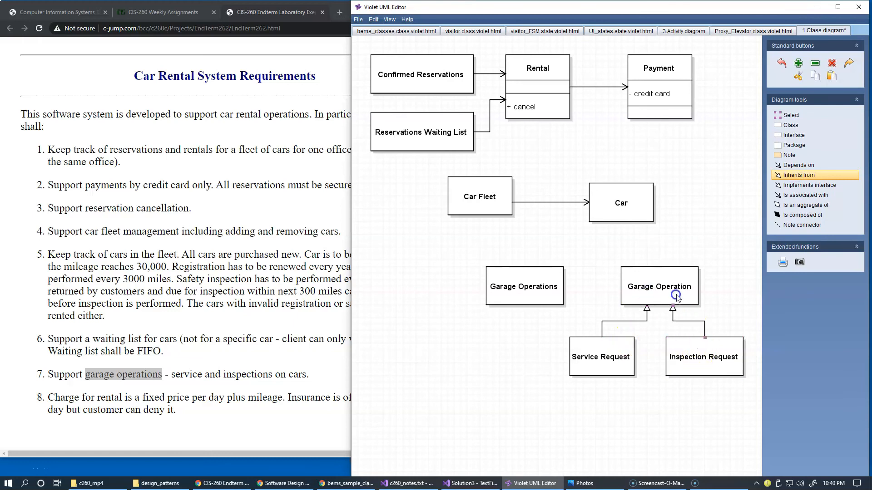
click(804, 195)
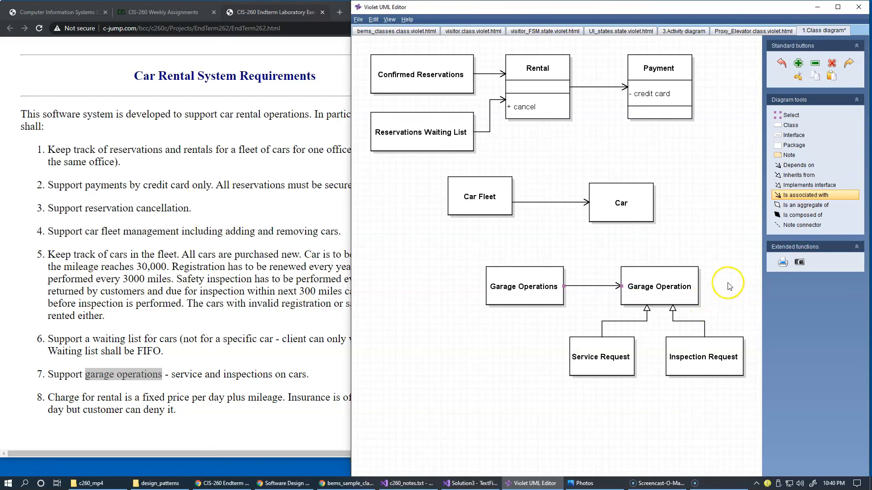
mouse_move(664, 393)
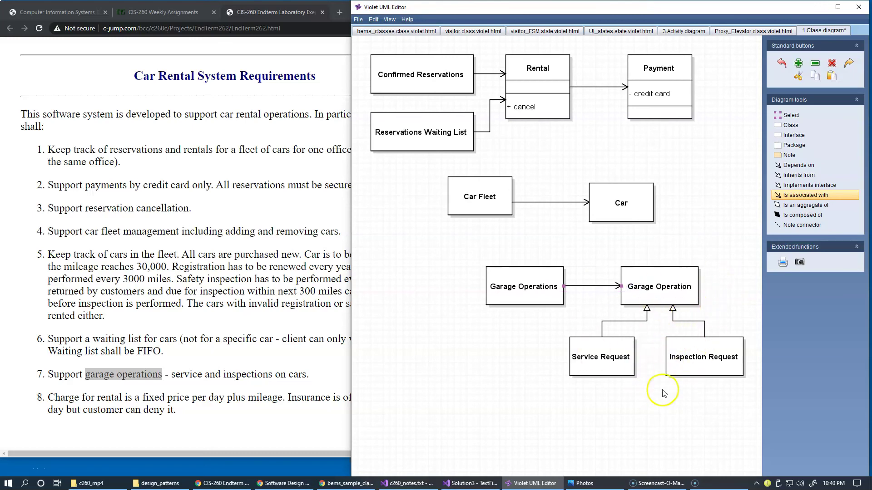
mouse_move(663, 408)
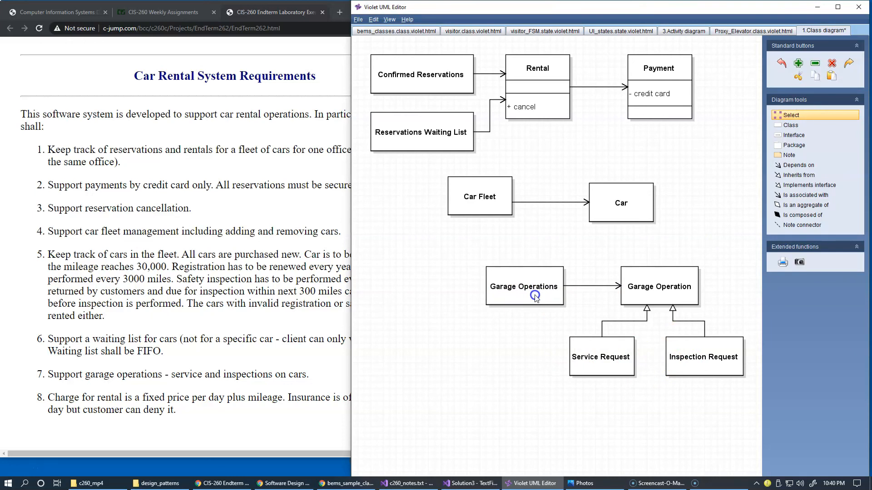
mouse_move(429, 321)
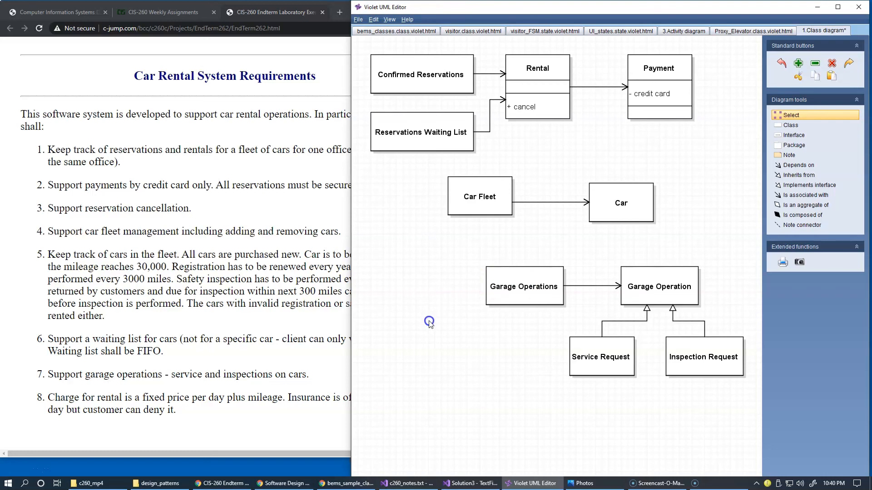
mouse_move(443, 326)
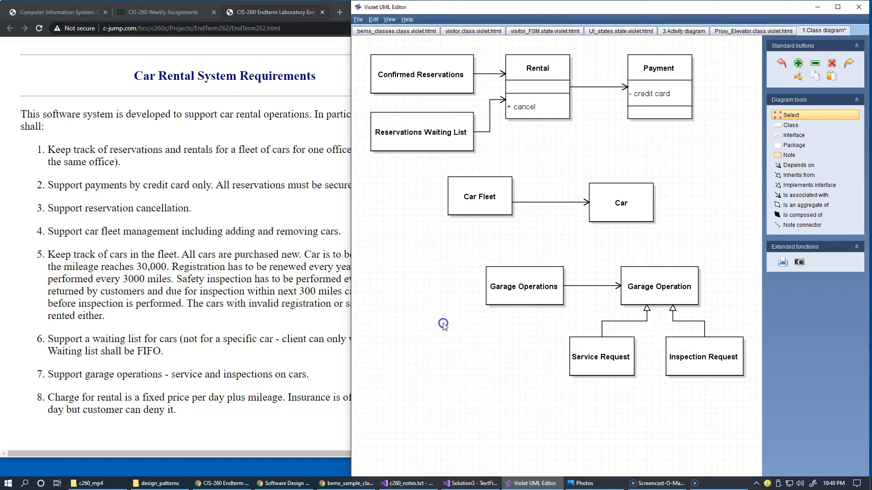
mouse_move(526, 338)
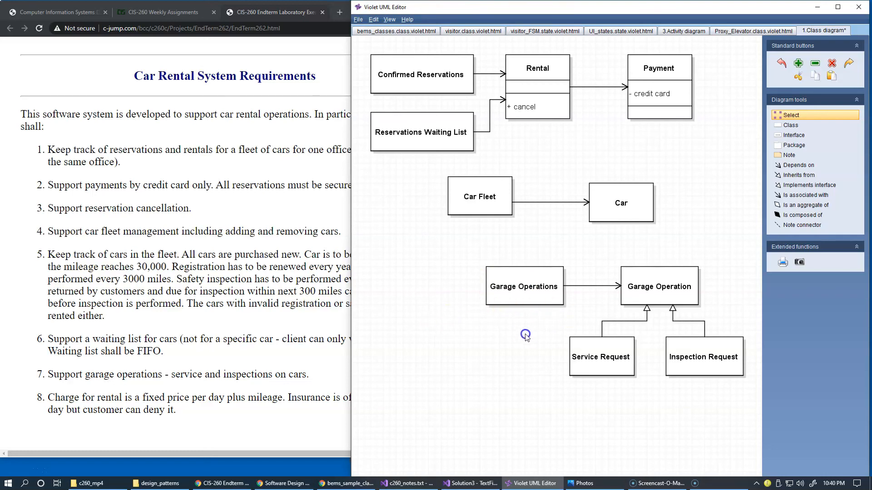
mouse_move(528, 324)
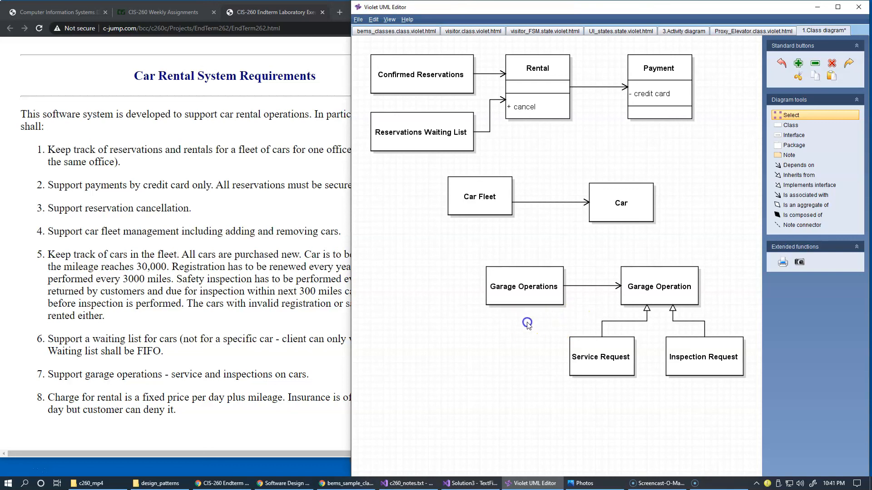
mouse_move(585, 349)
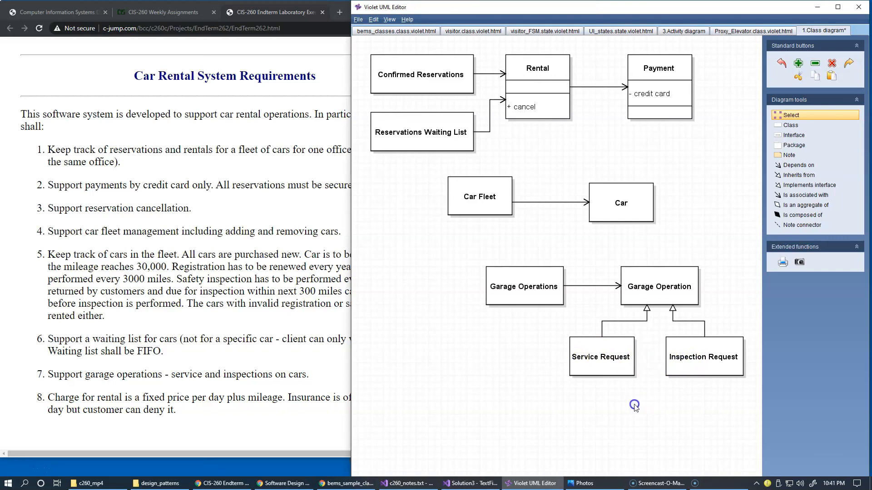
mouse_move(624, 403)
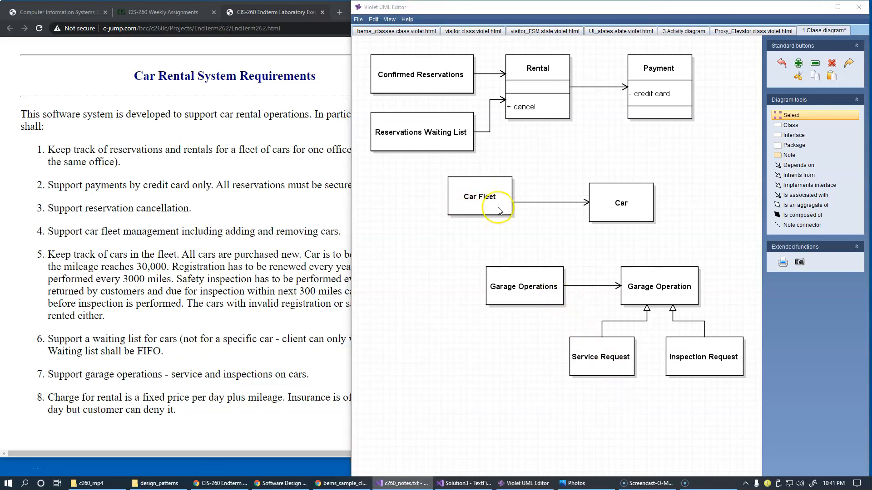
mouse_move(491, 217)
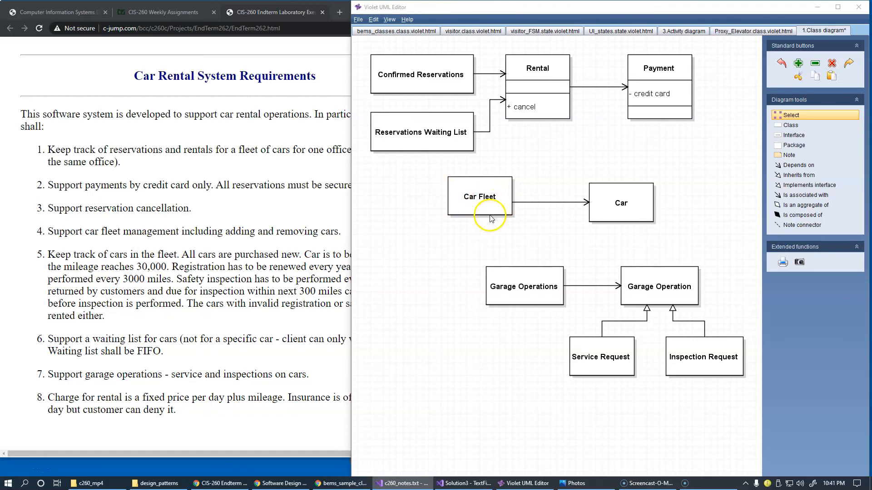
mouse_move(489, 212)
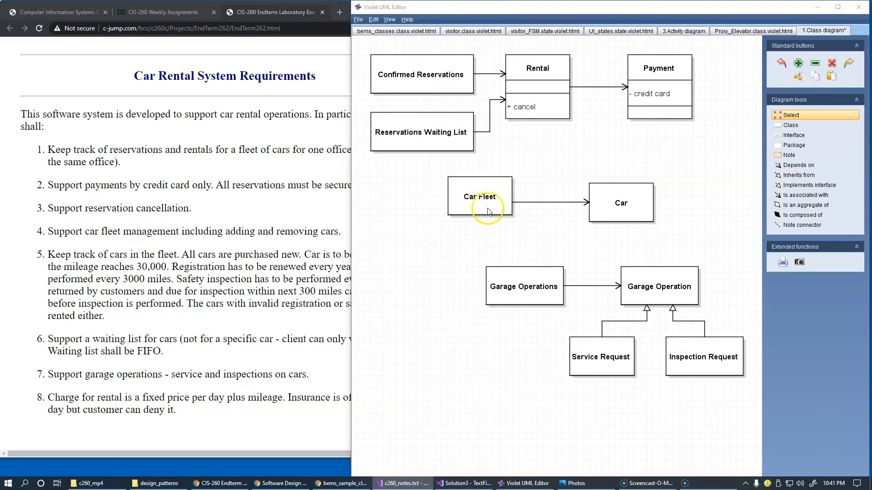
mouse_move(499, 207)
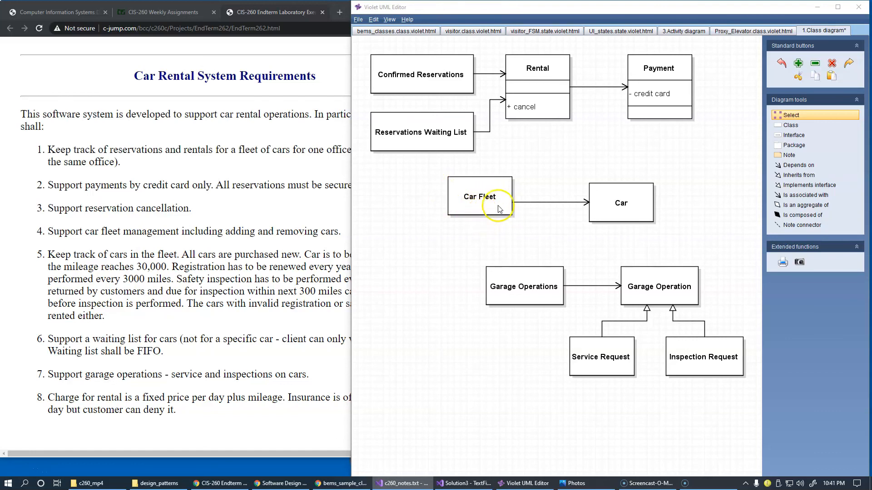
mouse_move(601, 206)
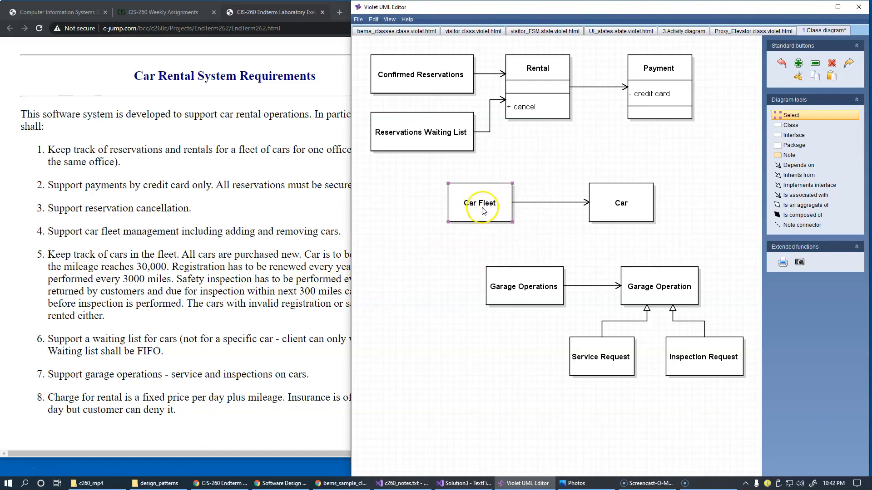
mouse_move(498, 216)
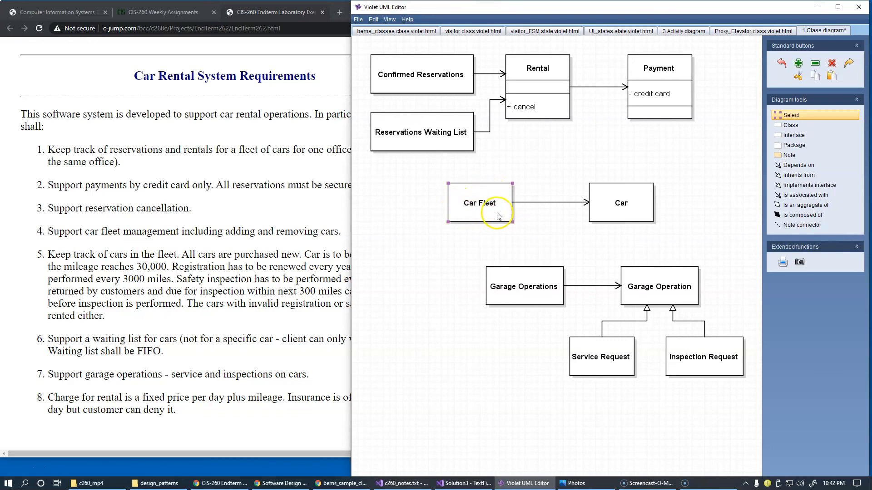